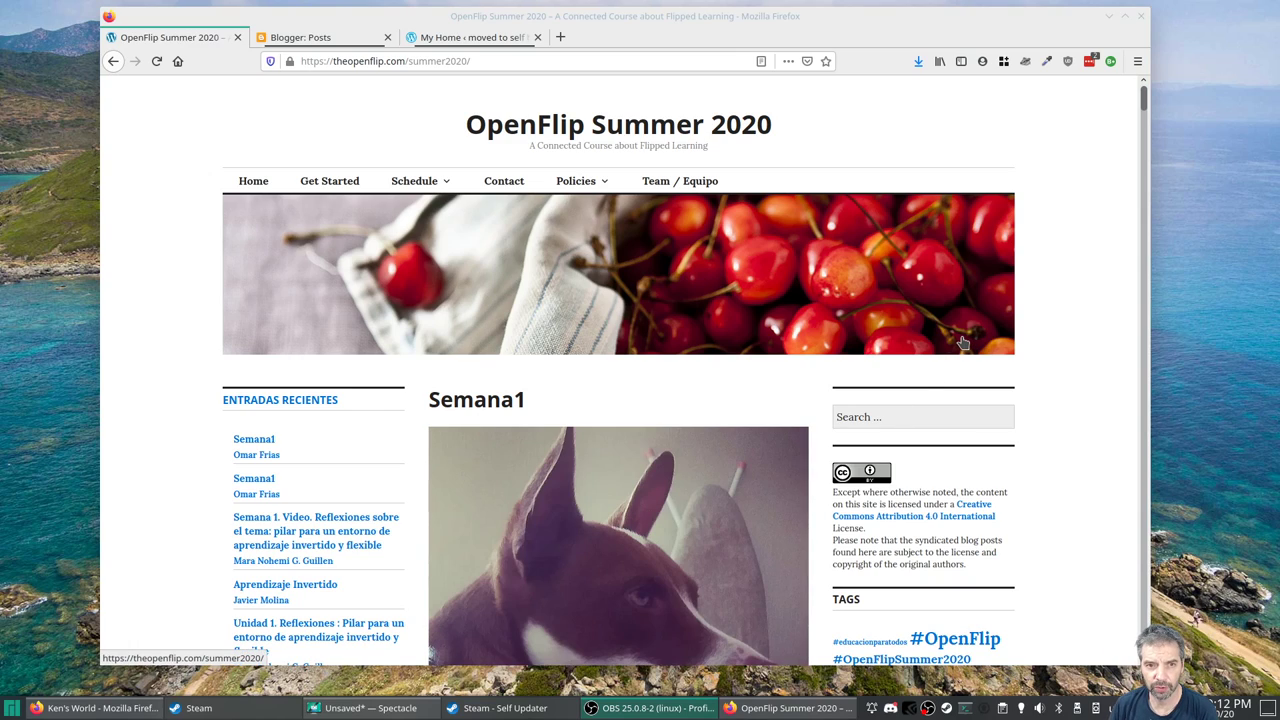
mouse_move(950, 348)
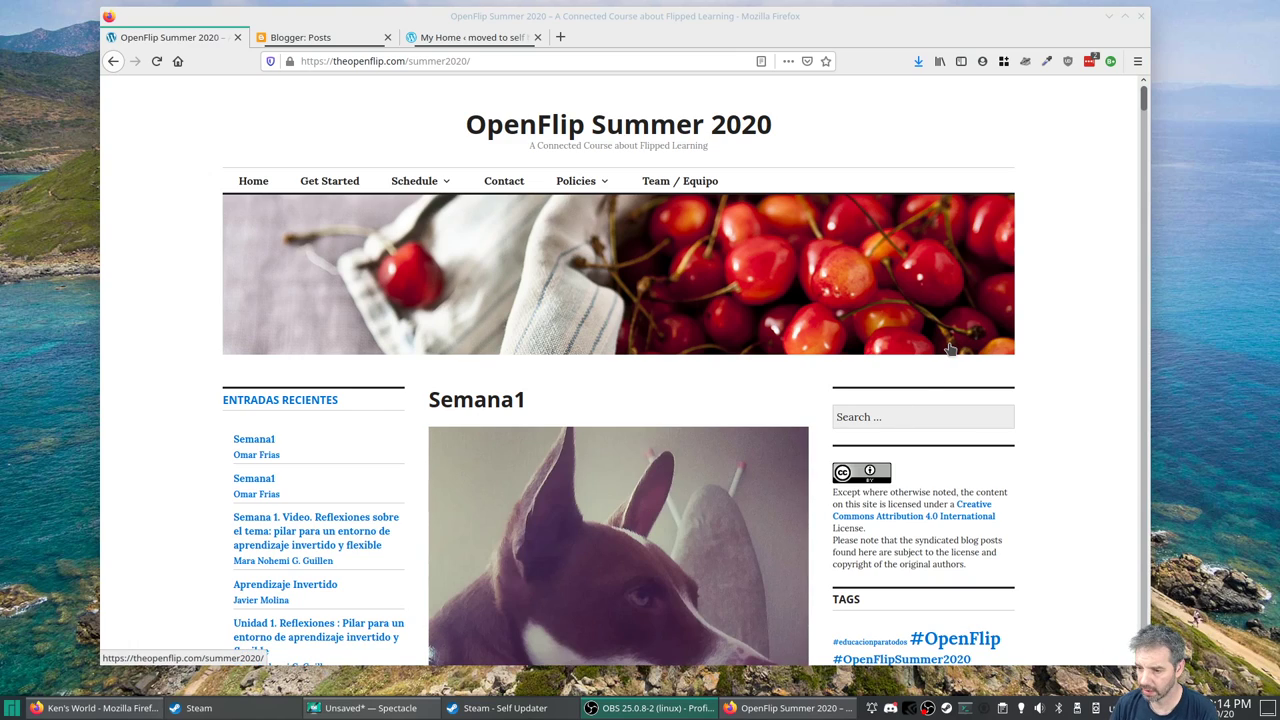
mouse_move(1008, 352)
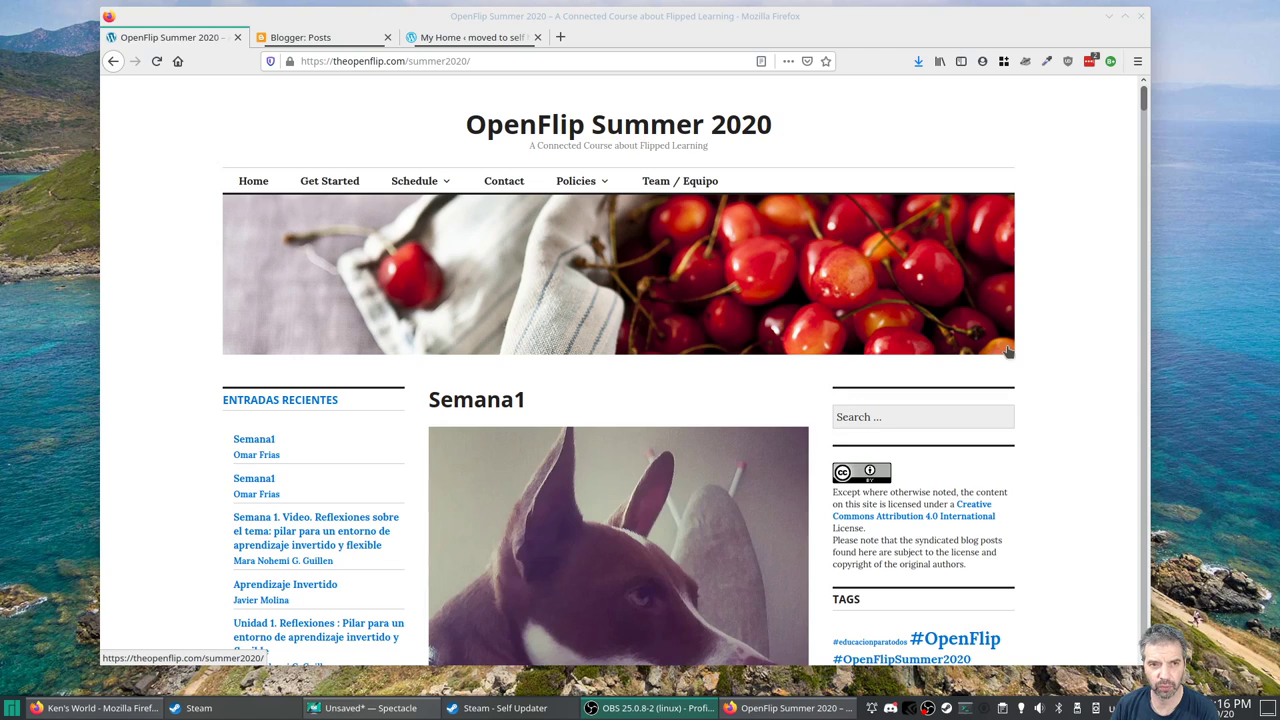
- Reveal the Schedule menu listing Unit Zero, Unit One and Unit Two
click(416, 180)
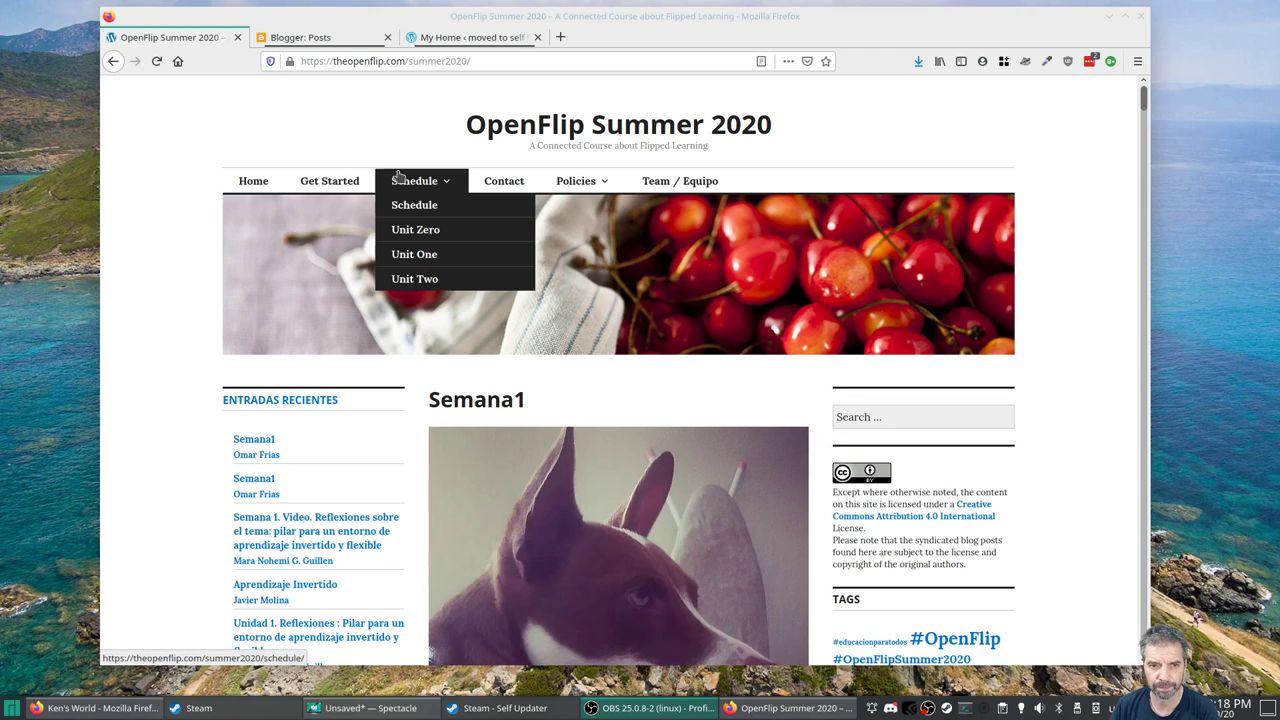
mouse_move(412, 284)
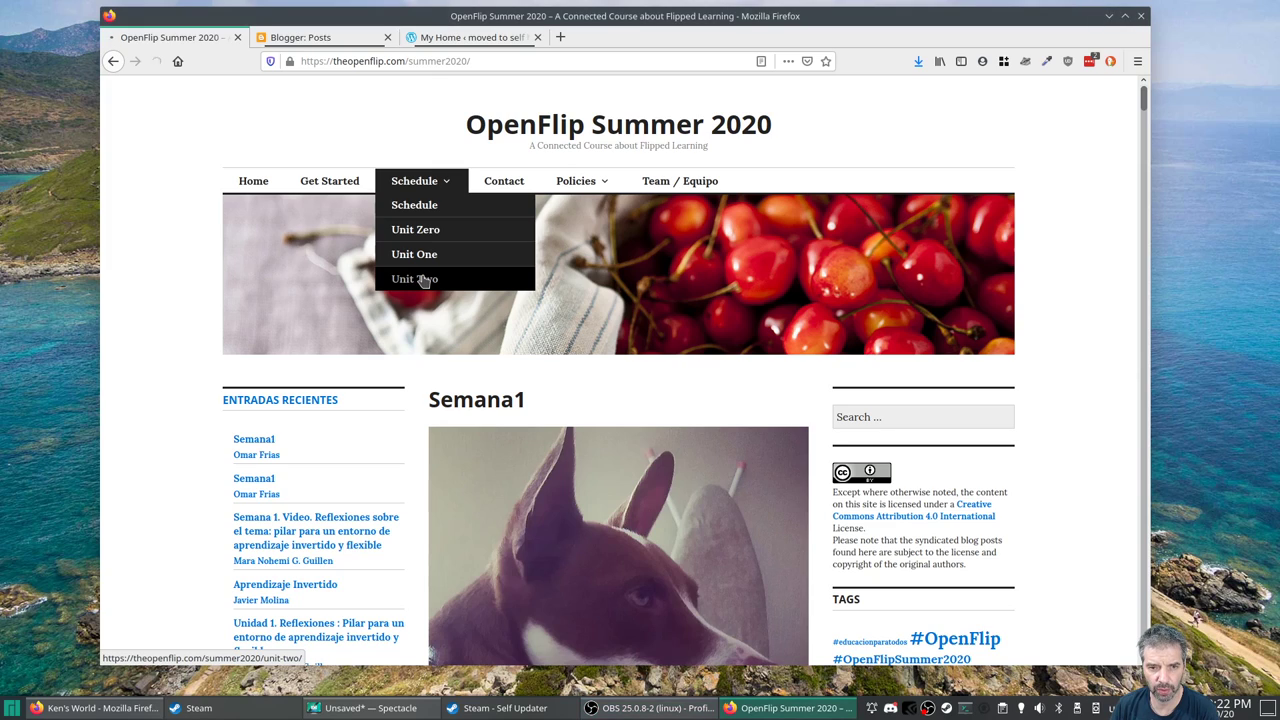
- Go to the Unit Two page and bring the Week 2 Wednesday Discussion and Week 2 Tasks into view
click(414, 278)
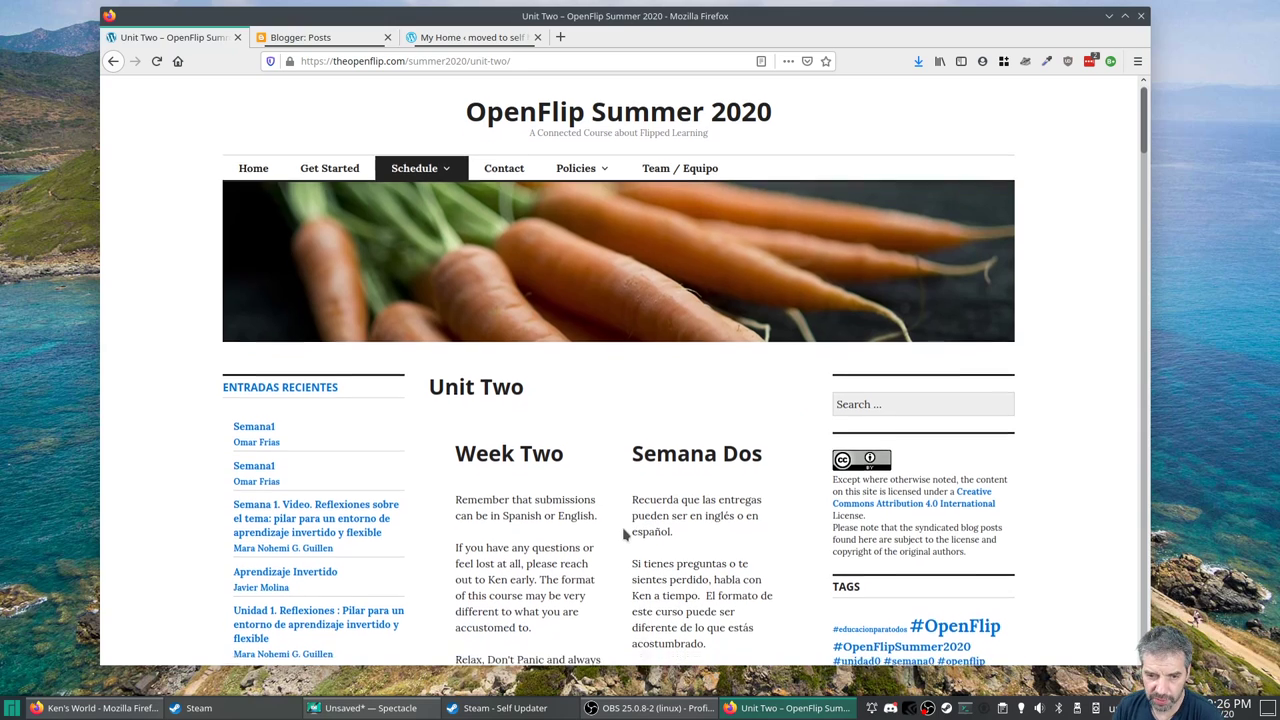
scroll(down, 3)
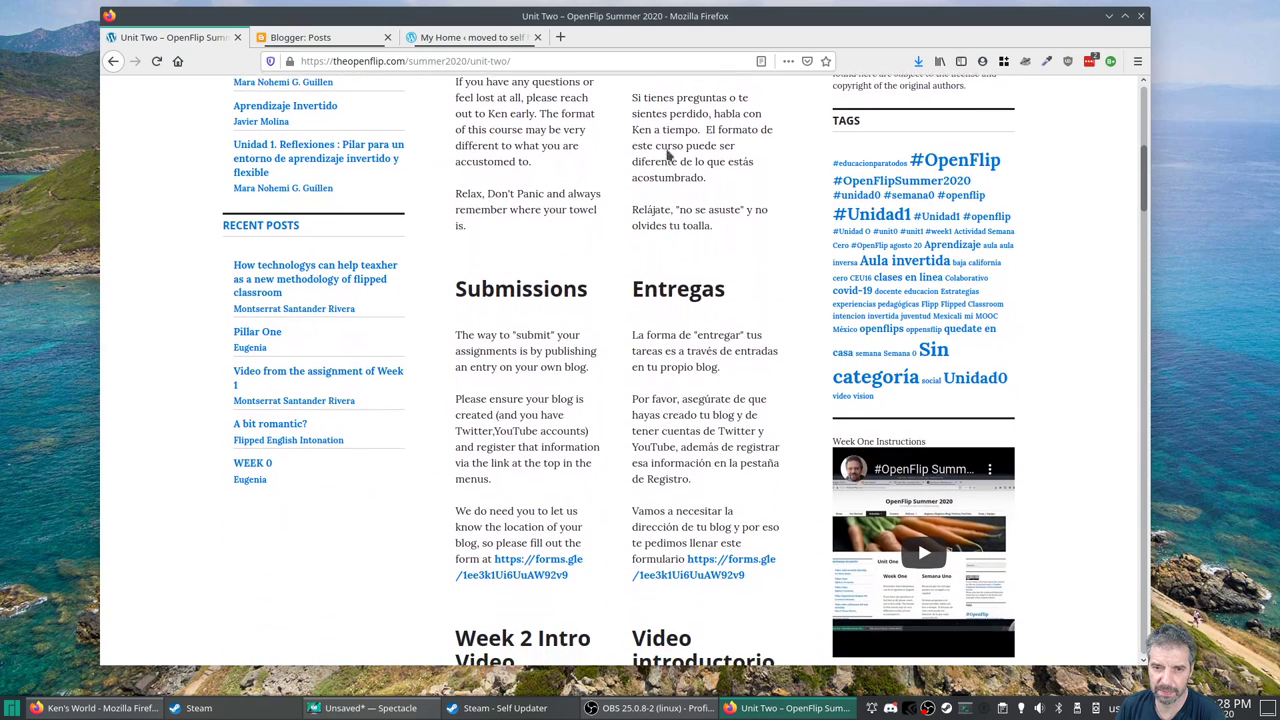
scroll(down, 3)
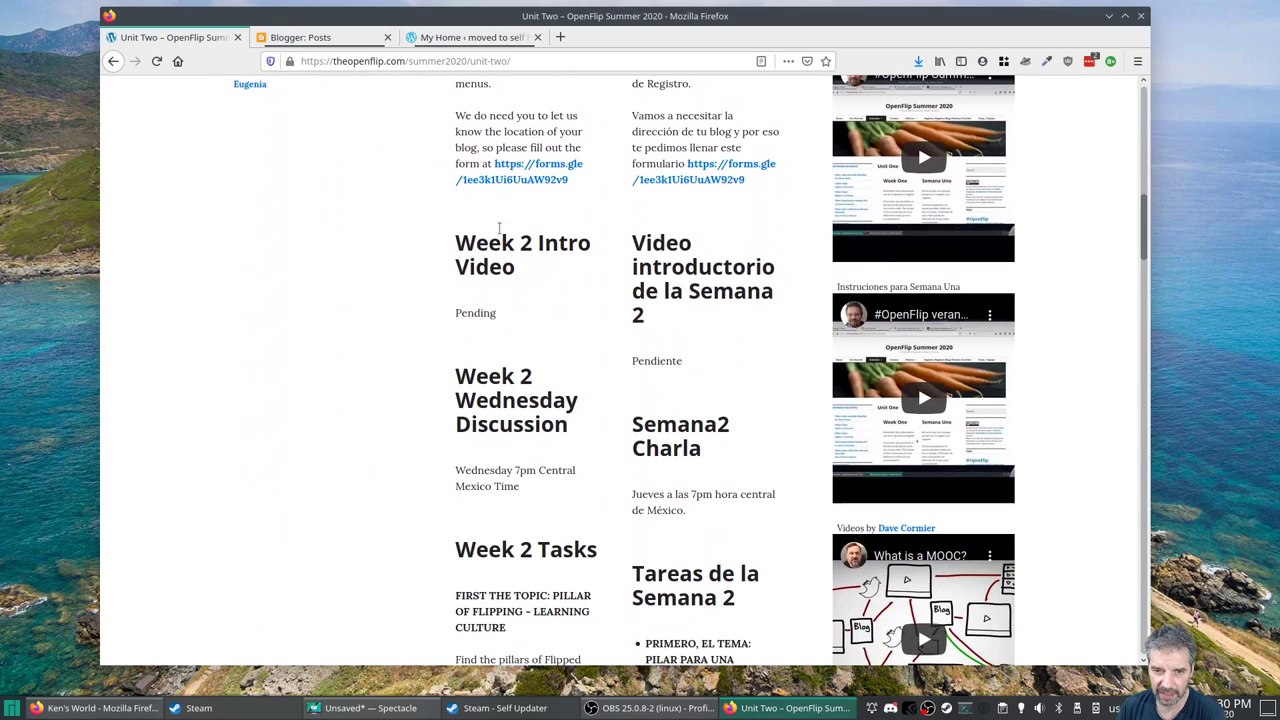
scroll(down, 3)
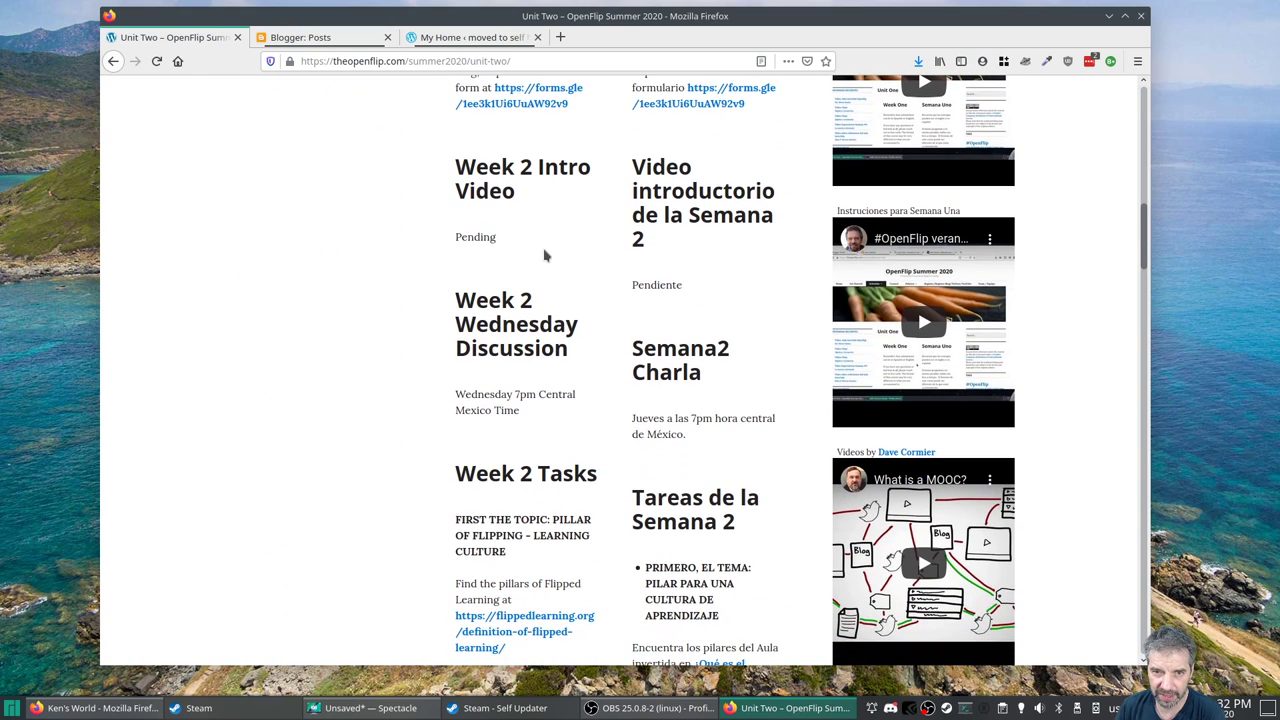
scroll(down, 3)
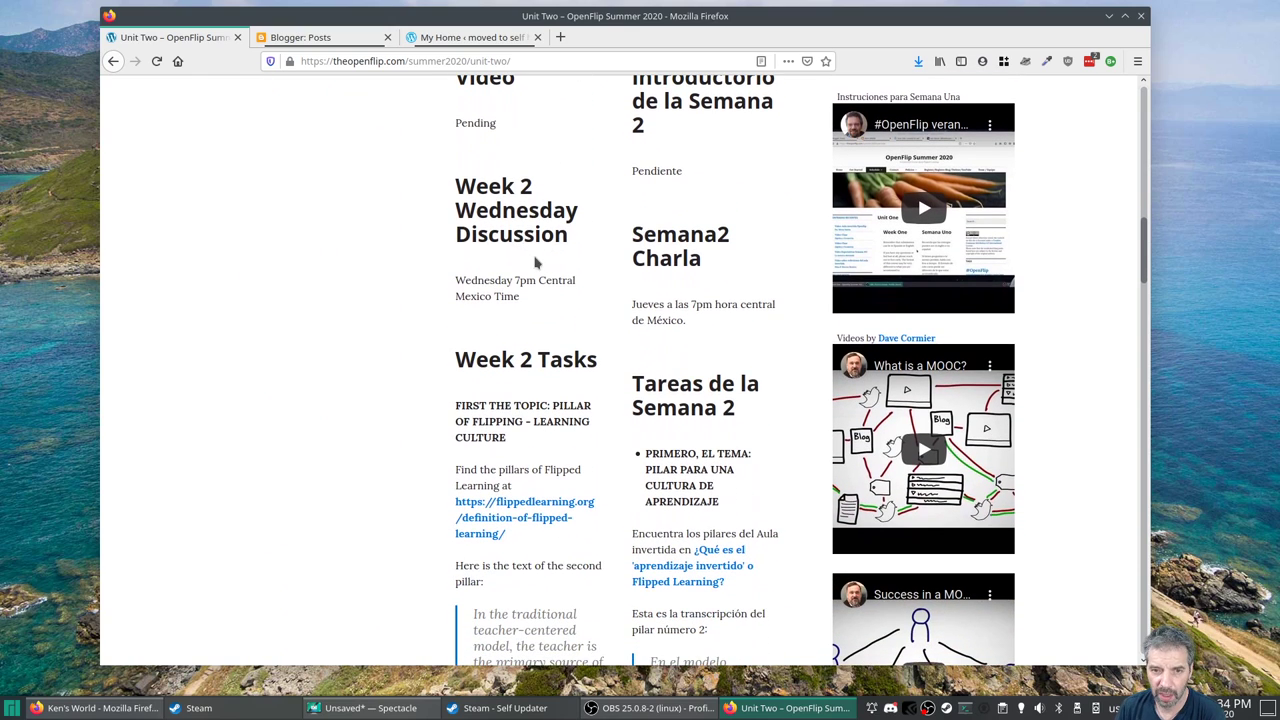
scroll(down, 3)
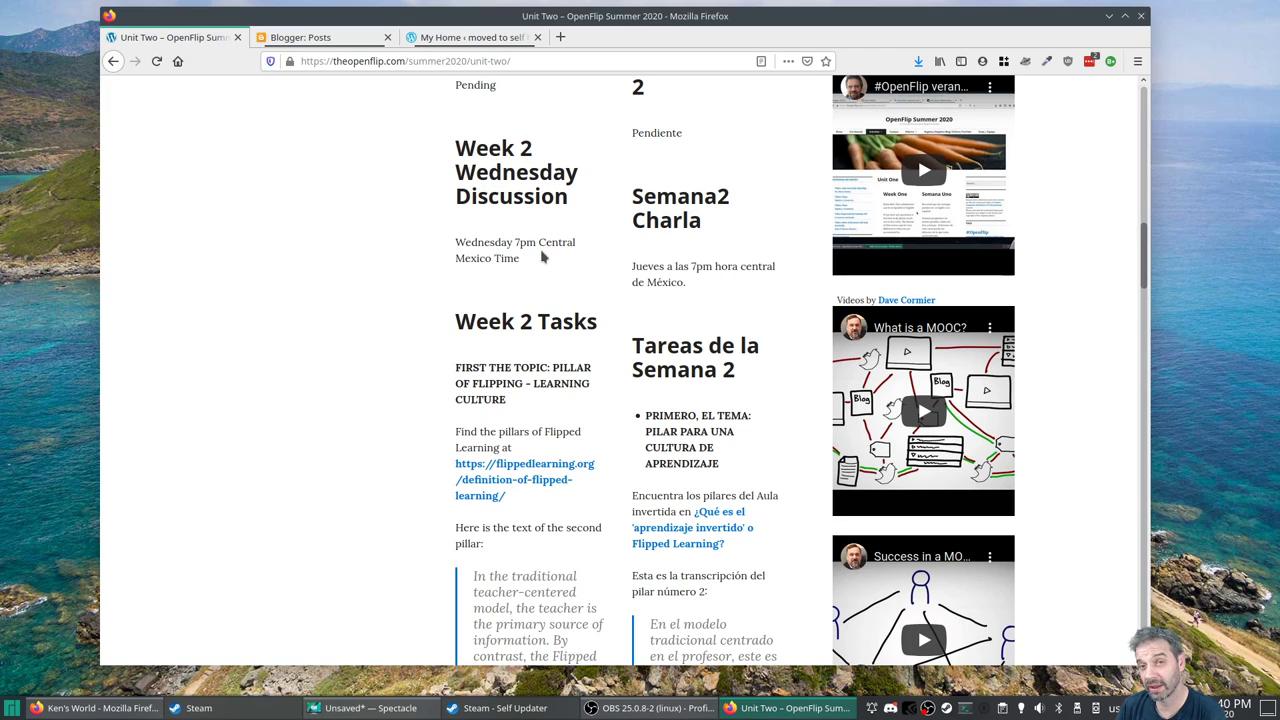
mouse_move(532, 260)
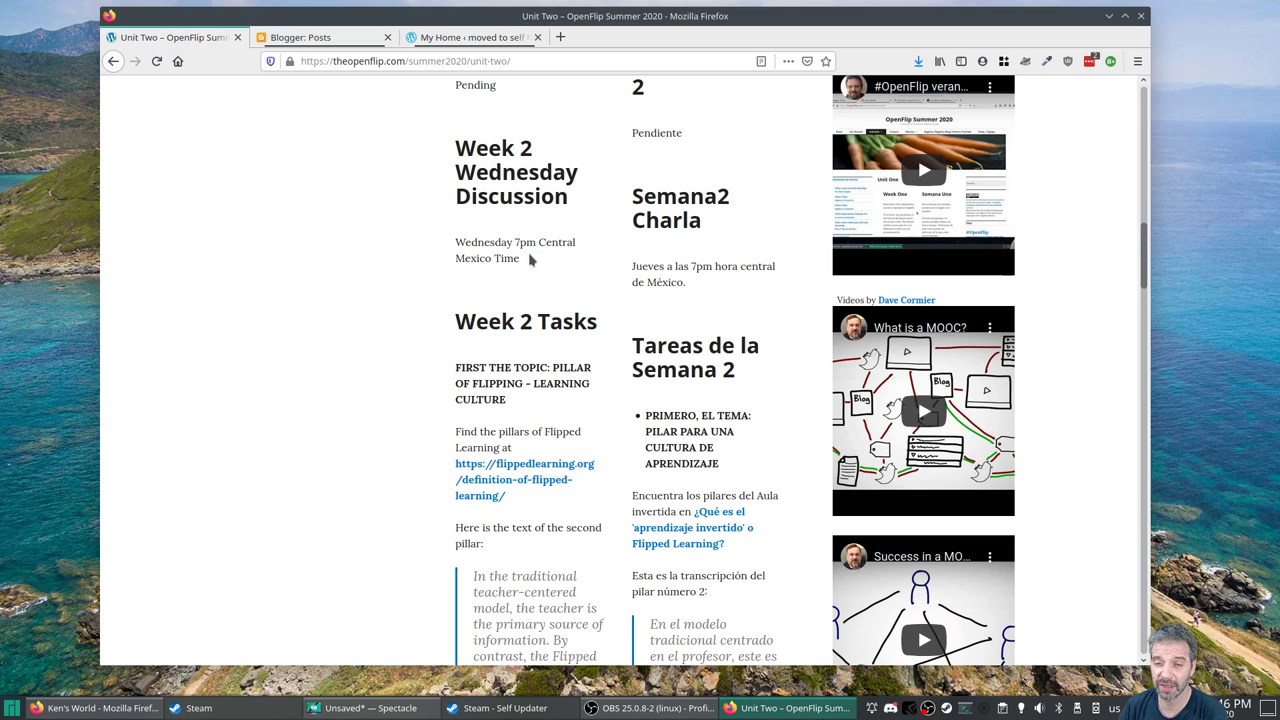
- Read down past the Flipped Learning quote to the Learning Culture pillar and its recommended readings
scroll(down, 3)
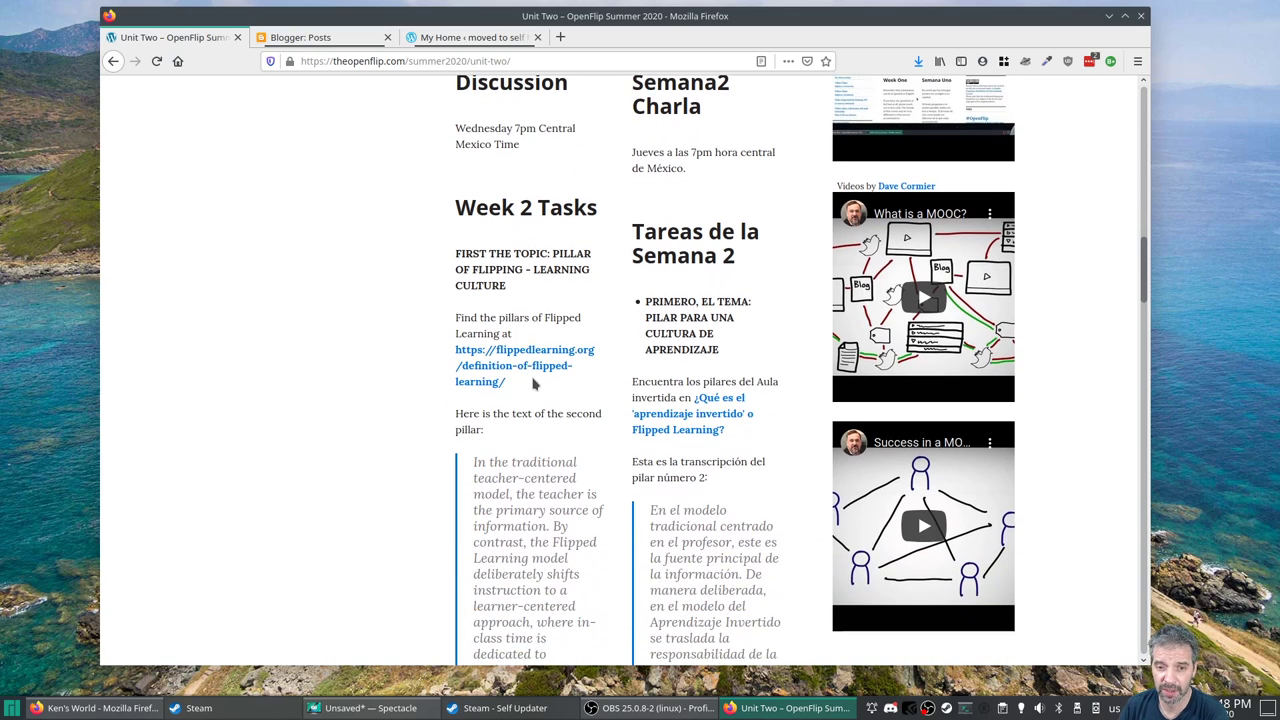
scroll(down, 3)
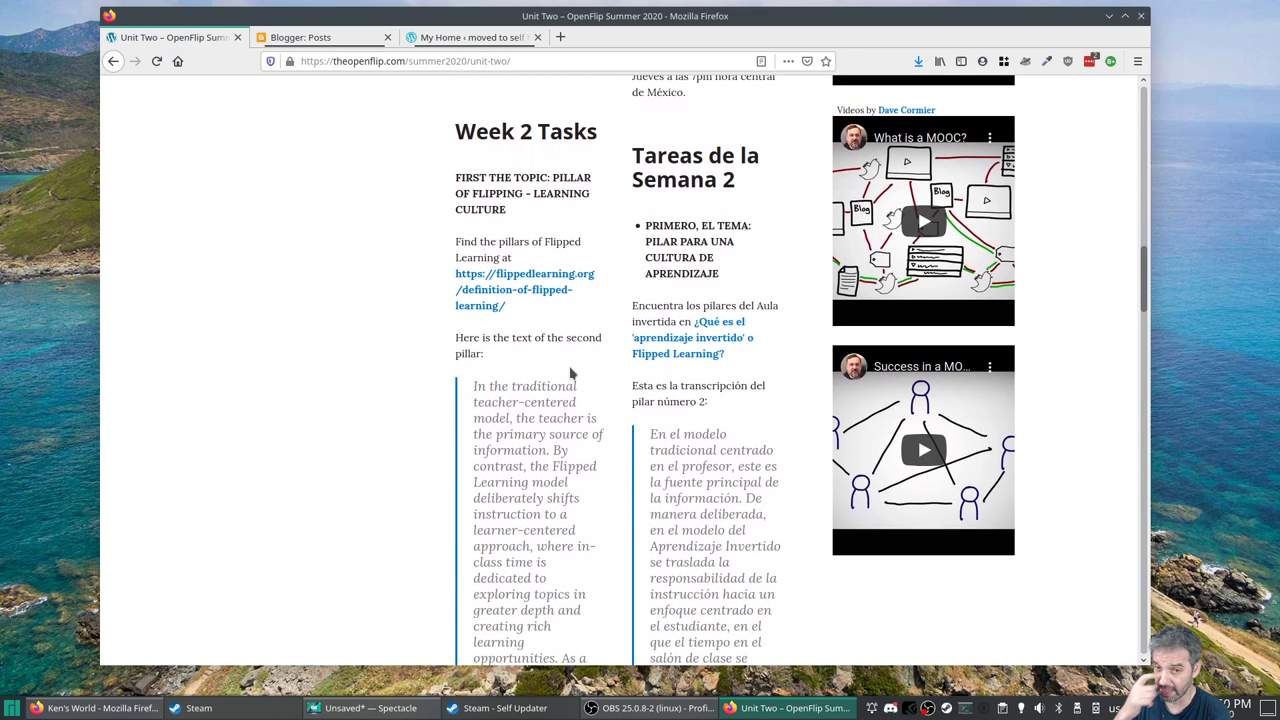
mouse_move(560, 376)
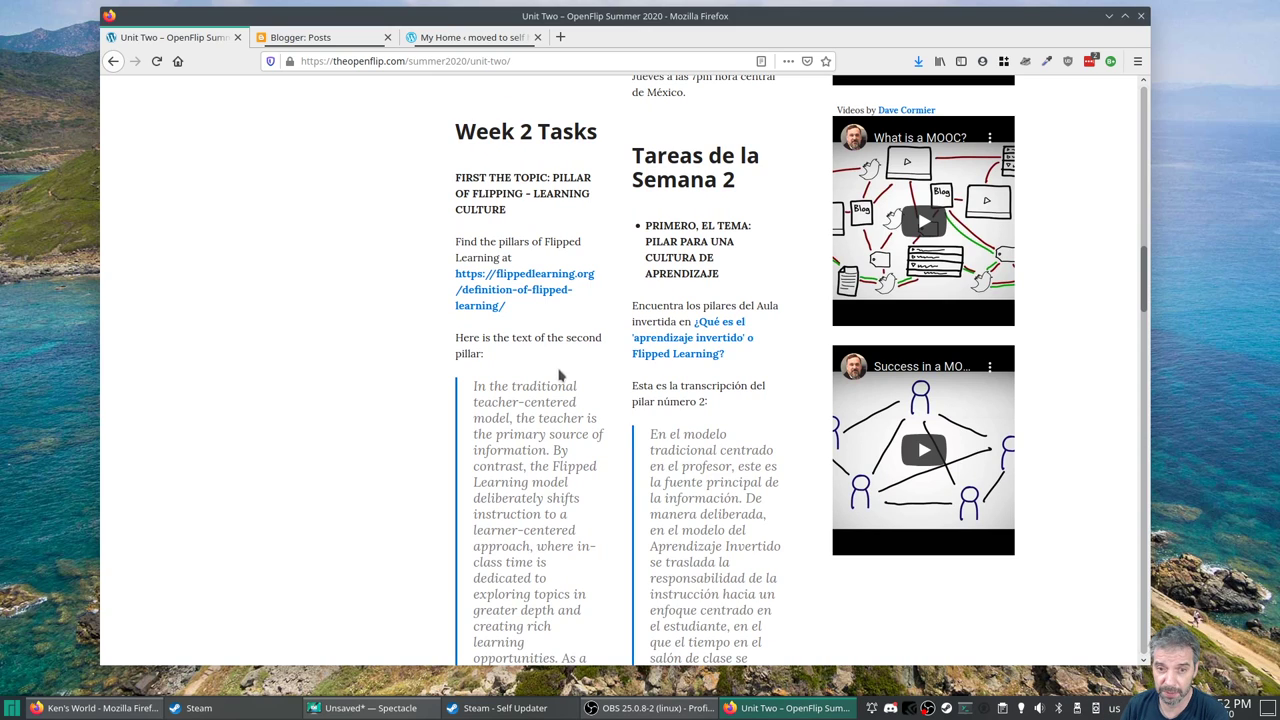
scroll(down, 3)
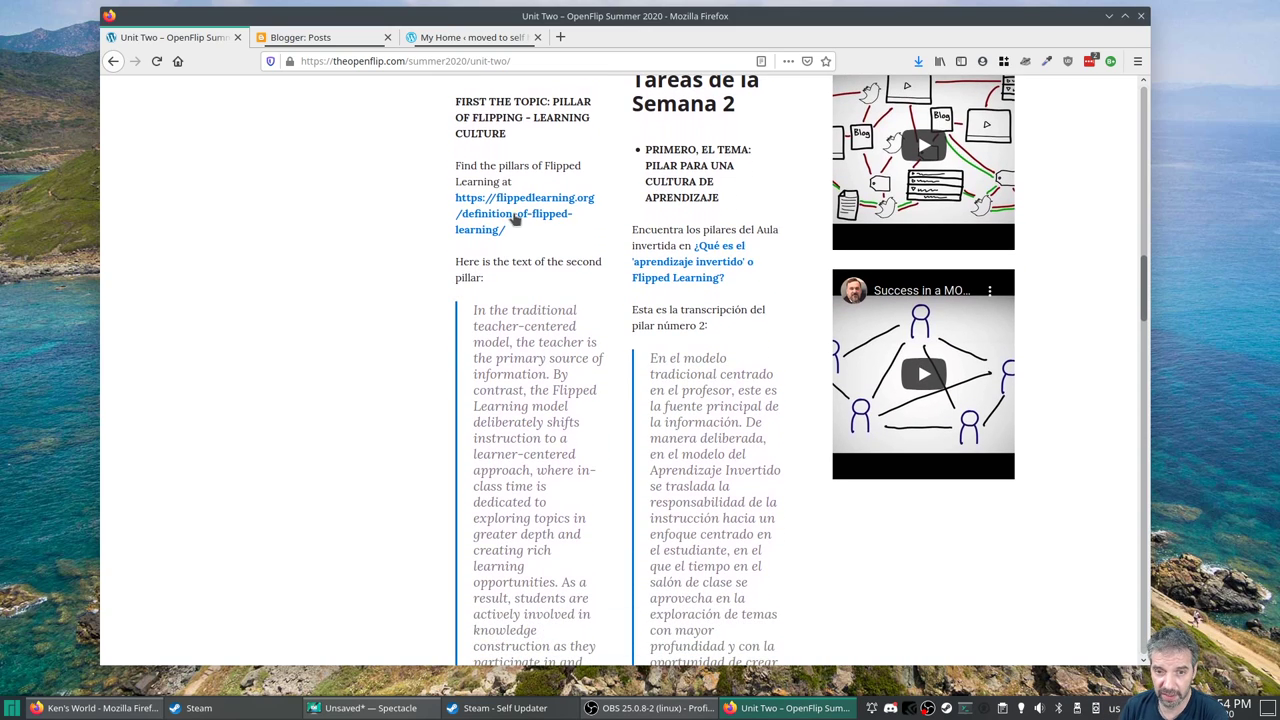
scroll(down, 3)
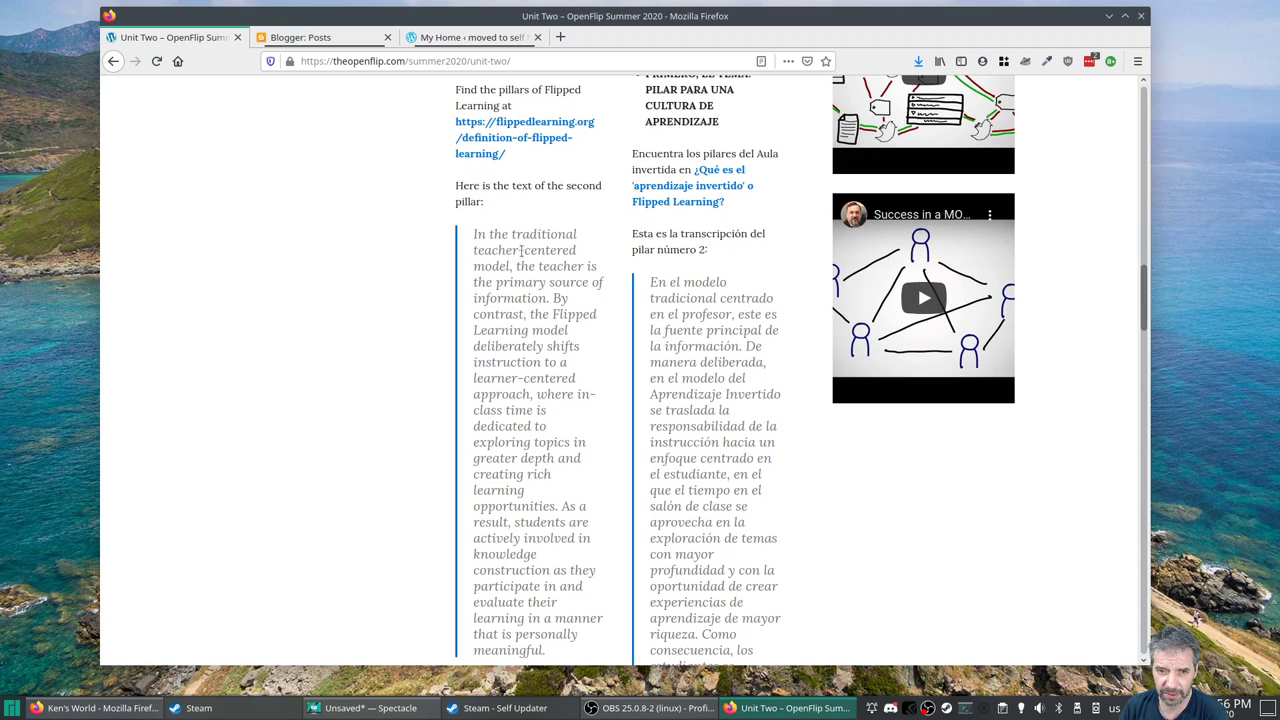
scroll(down, 3)
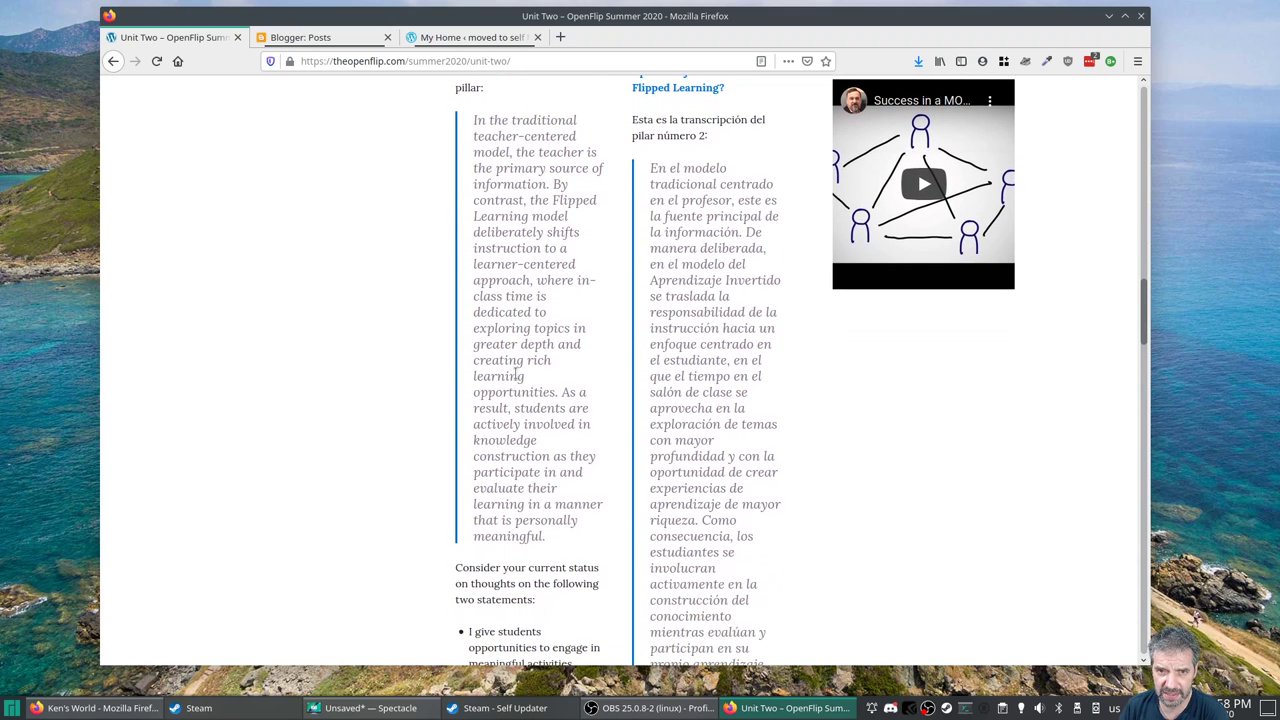
scroll(down, 3)
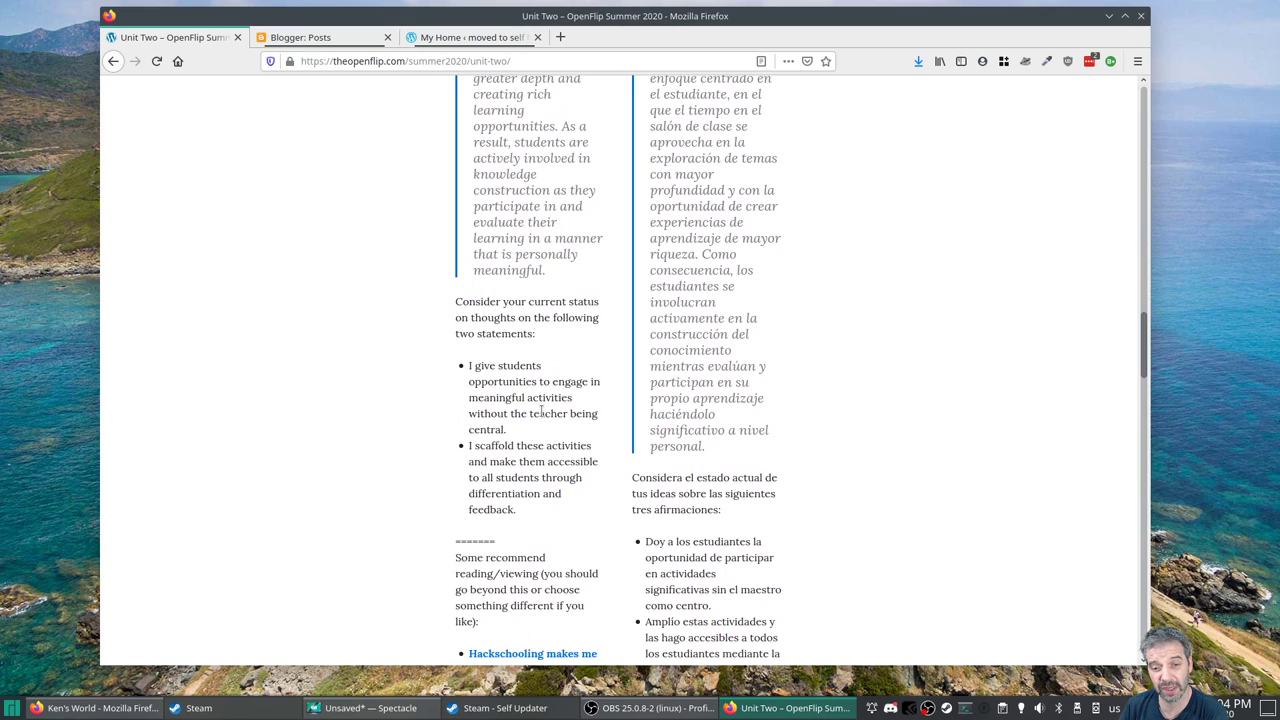
scroll(down, 3)
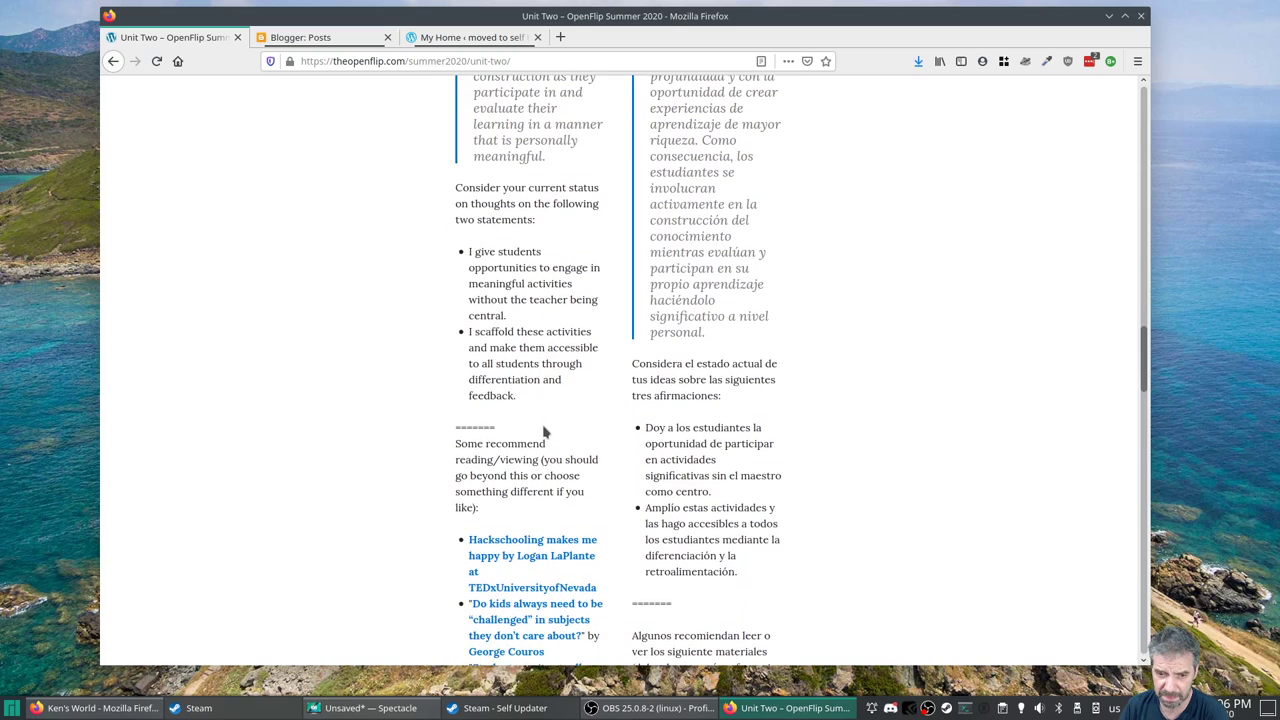
mouse_move(564, 412)
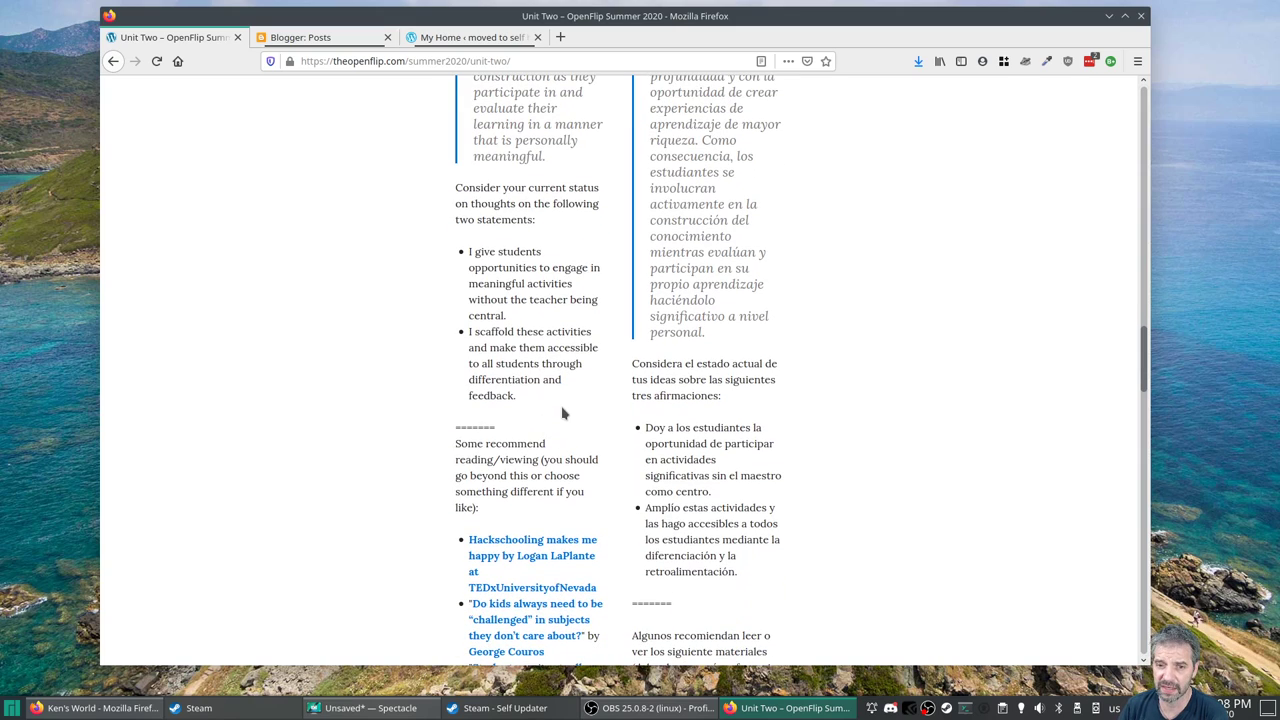
mouse_move(544, 408)
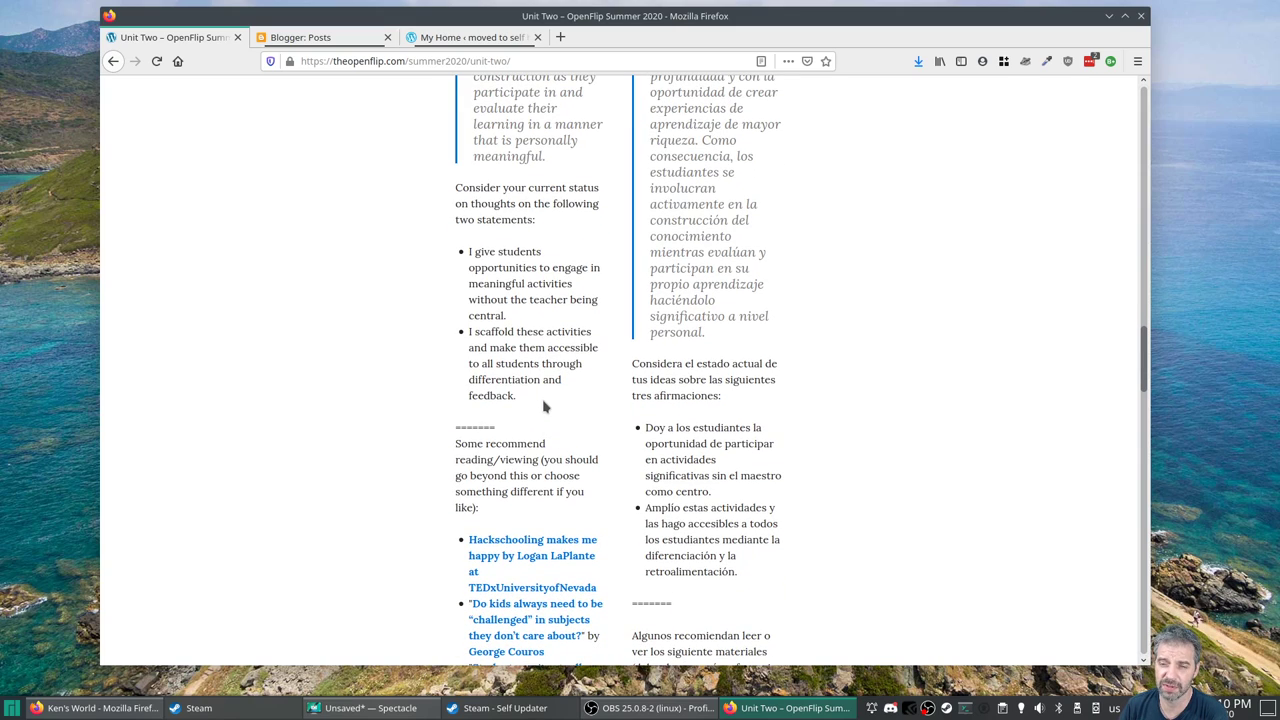
- Open Robert Talbert's 'Students can't actually learn on their own… can they?' article and highlight its April 2014 date
scroll(down, 3)
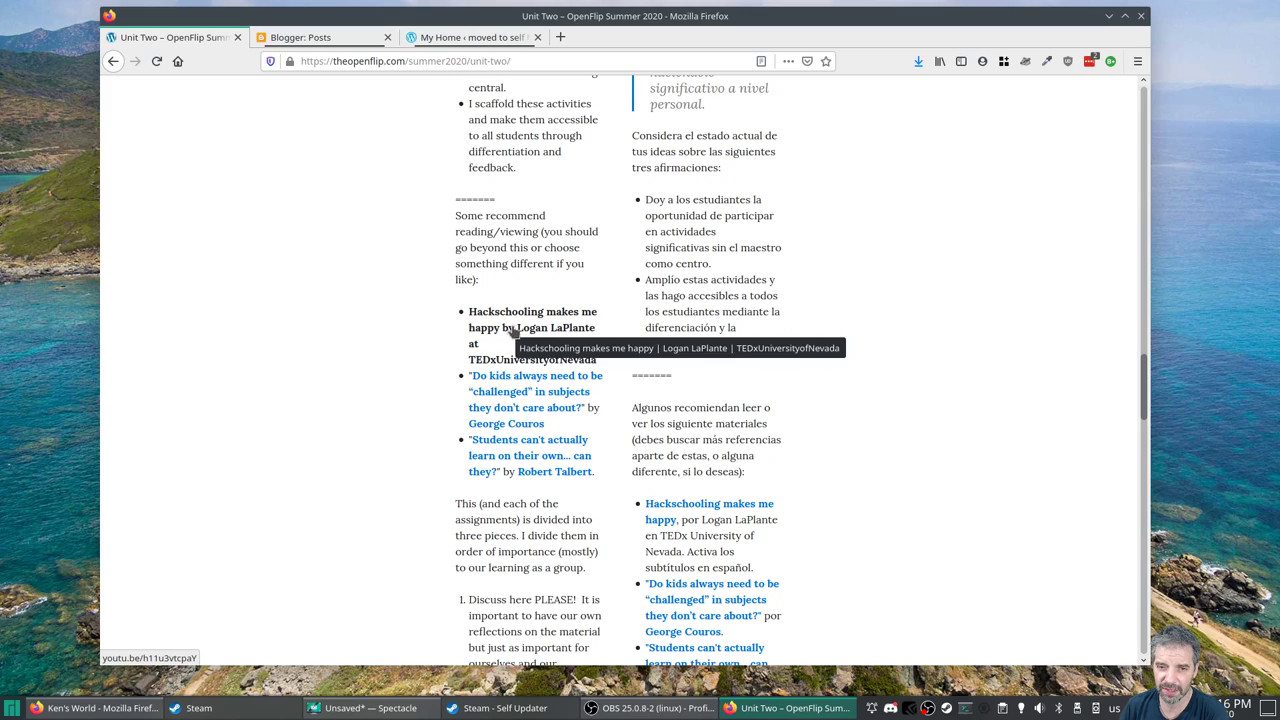
mouse_move(496, 330)
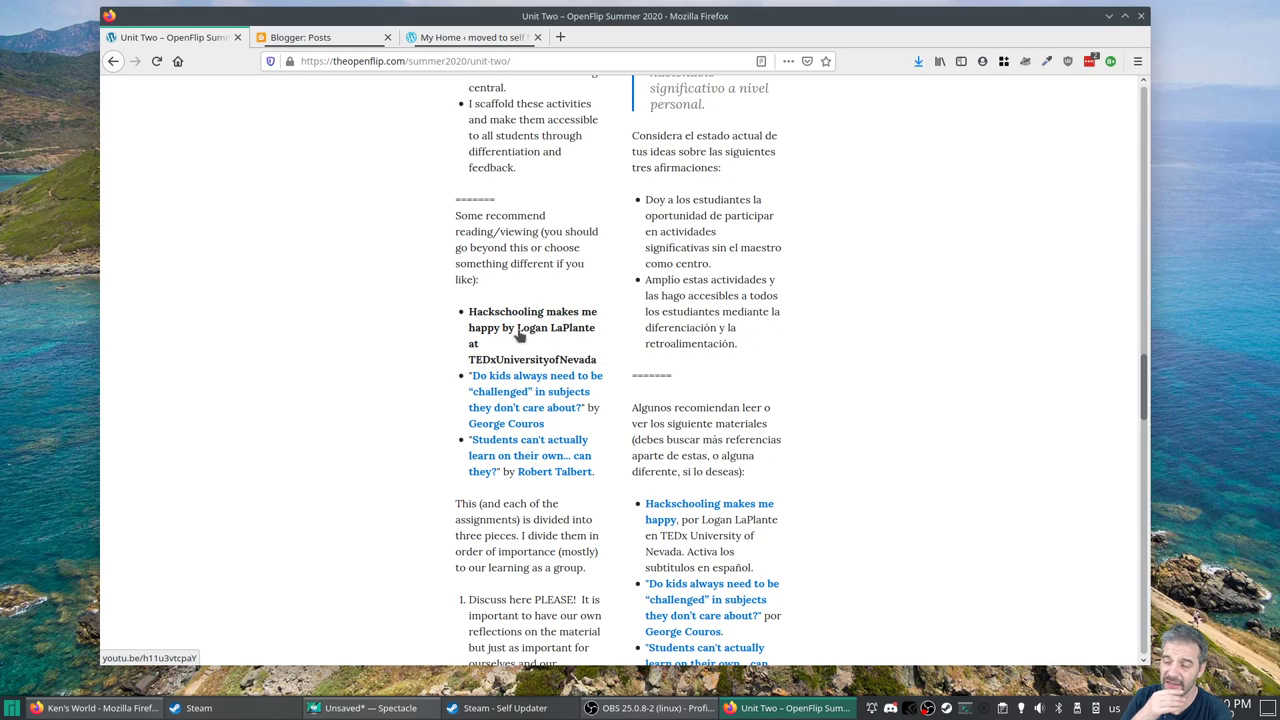
scroll(down, 3)
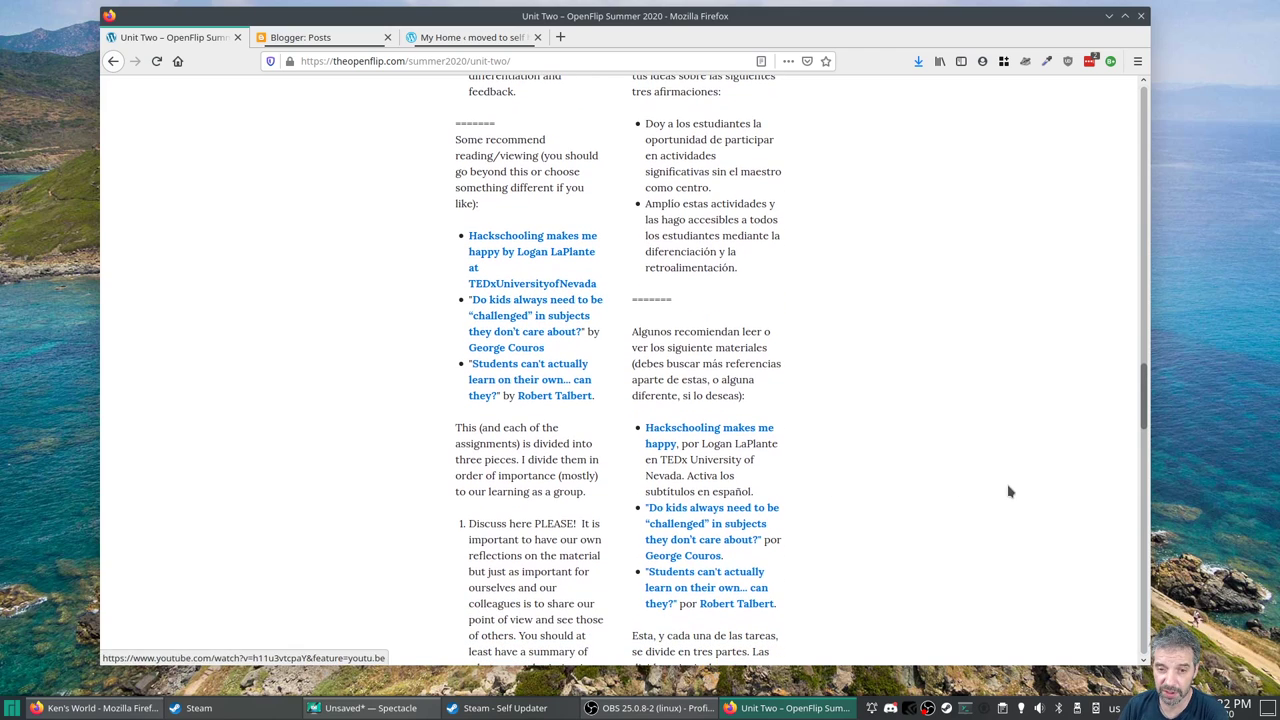
scroll(down, 3)
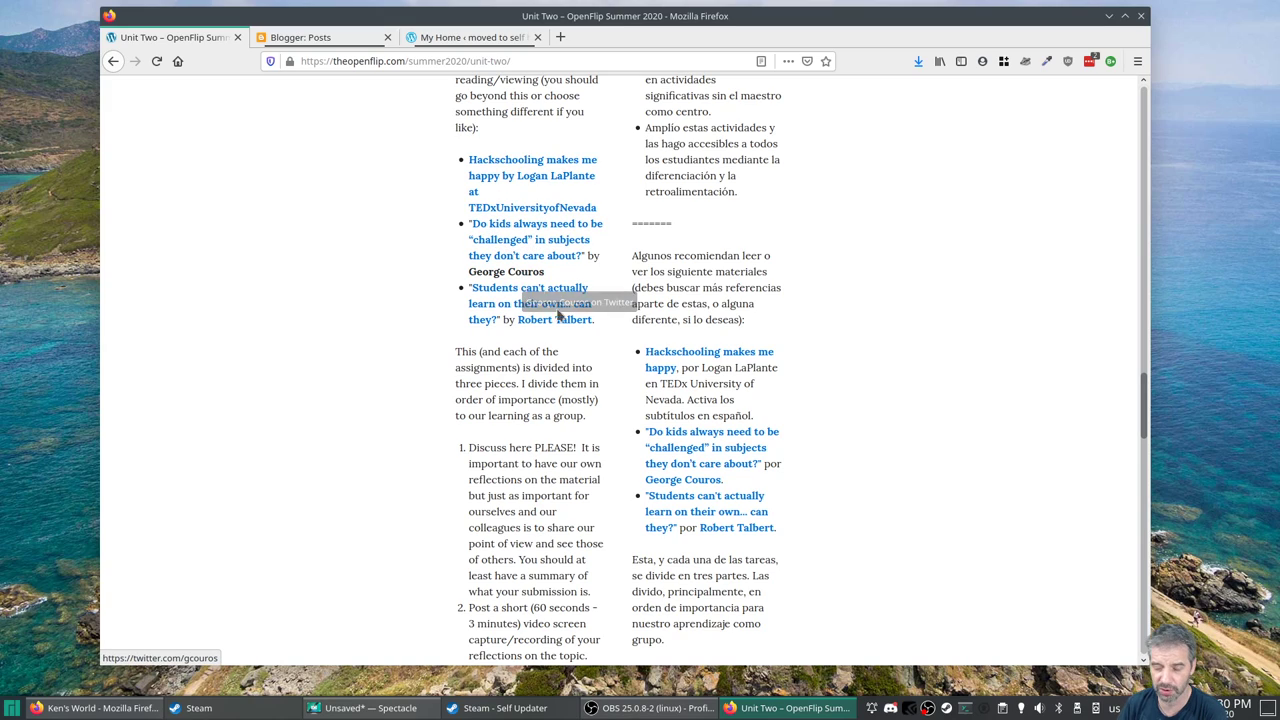
mouse_move(402, 238)
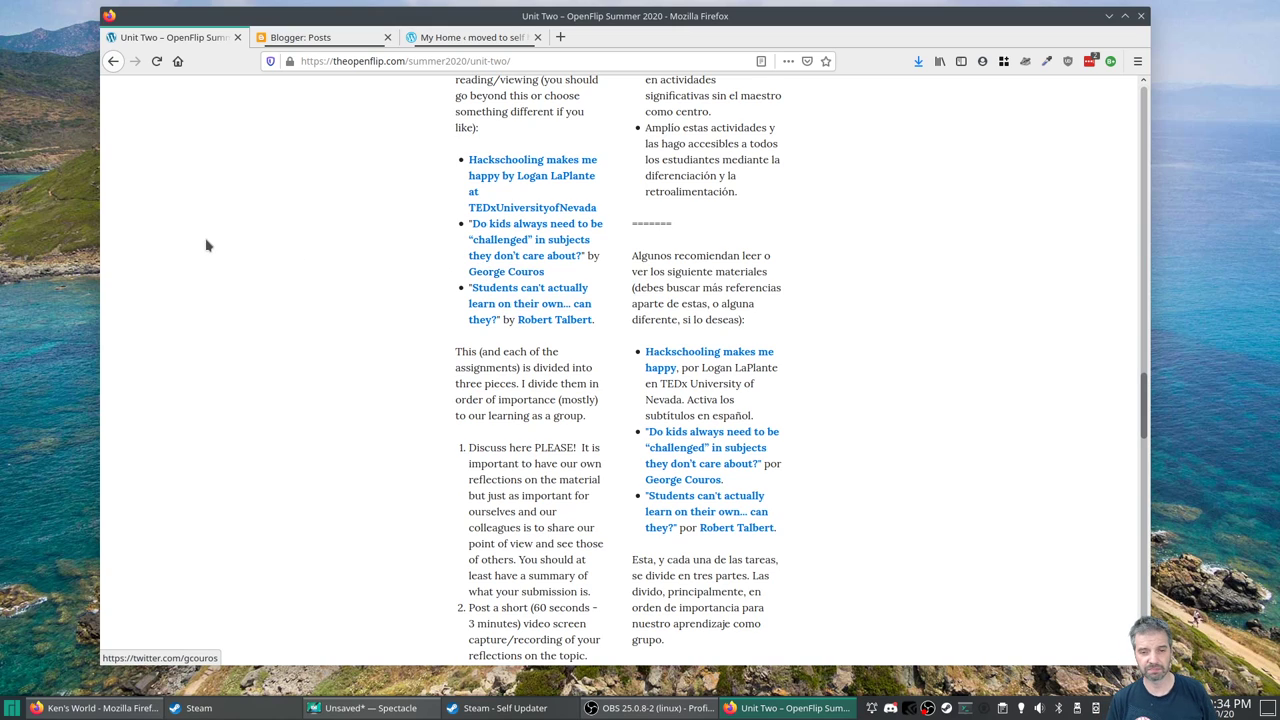
scroll(down, 3)
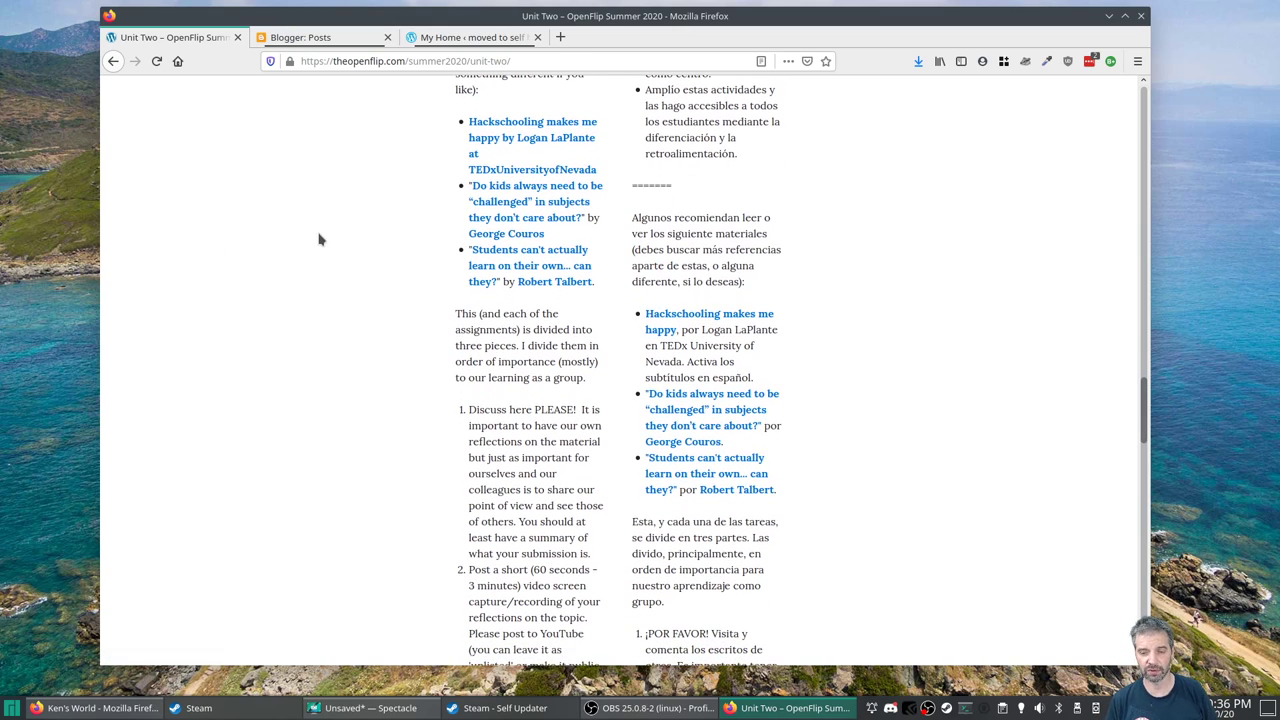
mouse_move(364, 238)
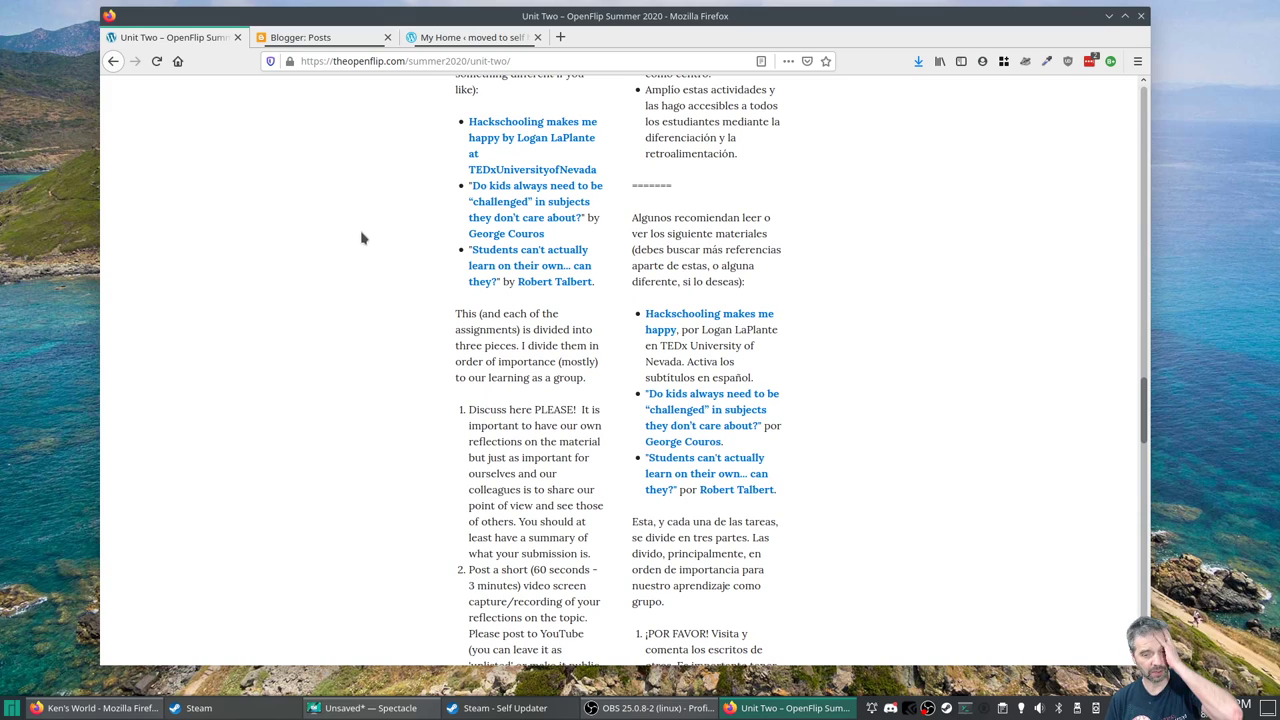
mouse_move(368, 236)
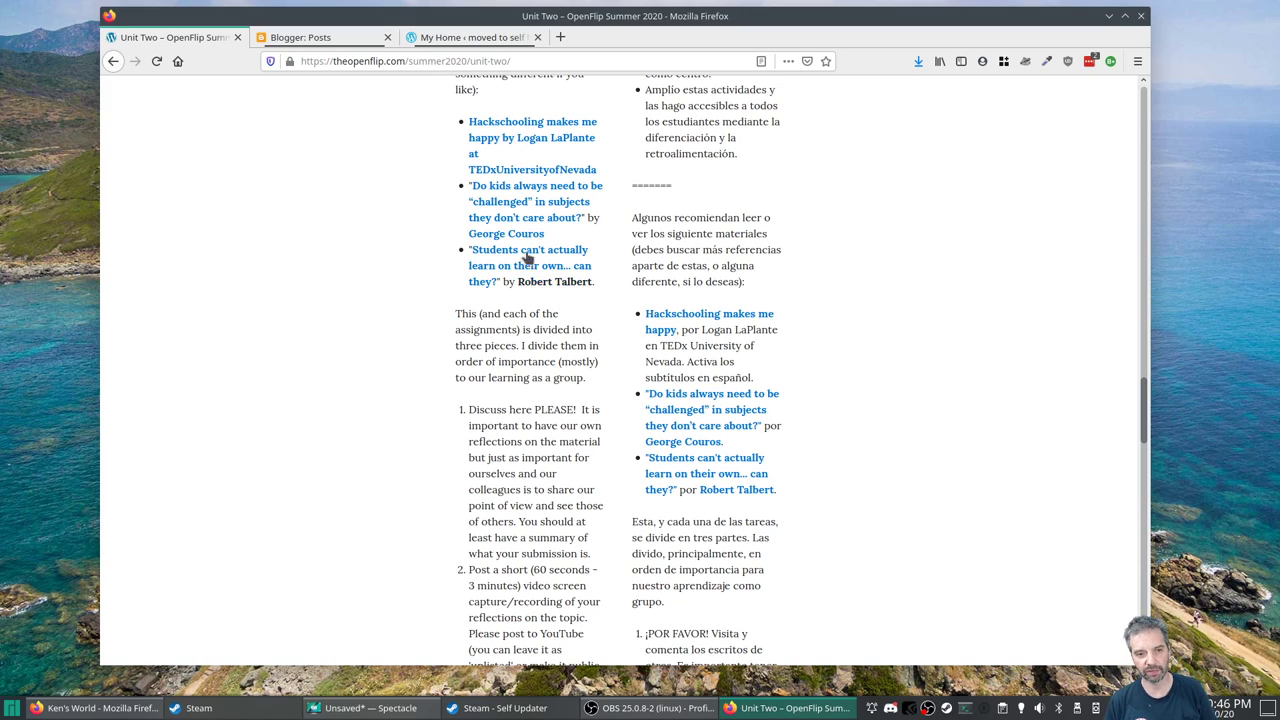
mouse_move(348, 244)
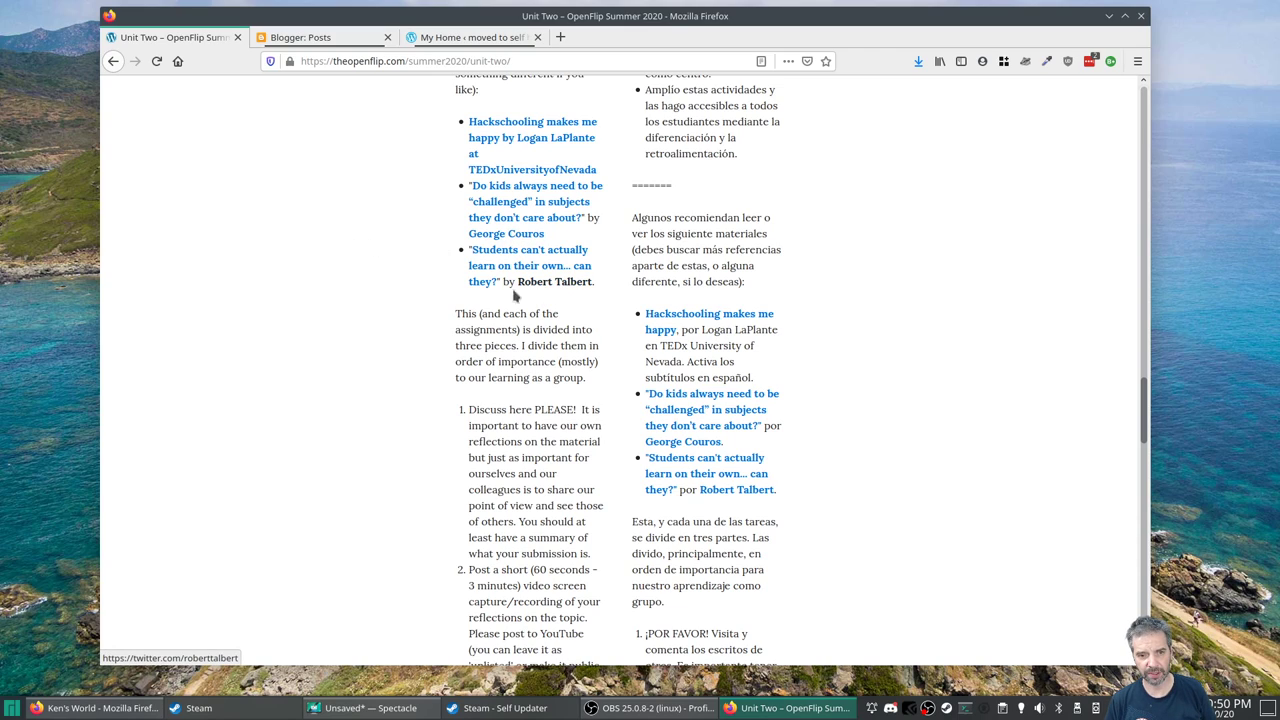
mouse_move(404, 276)
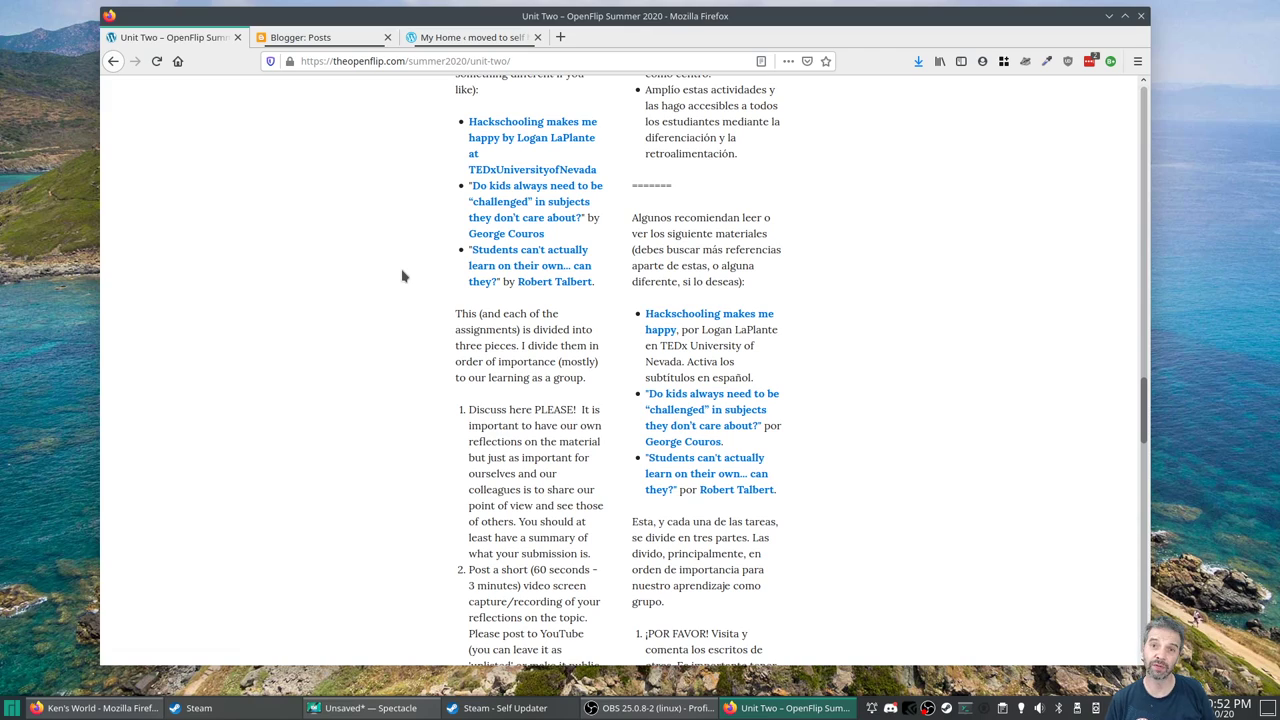
mouse_move(424, 272)
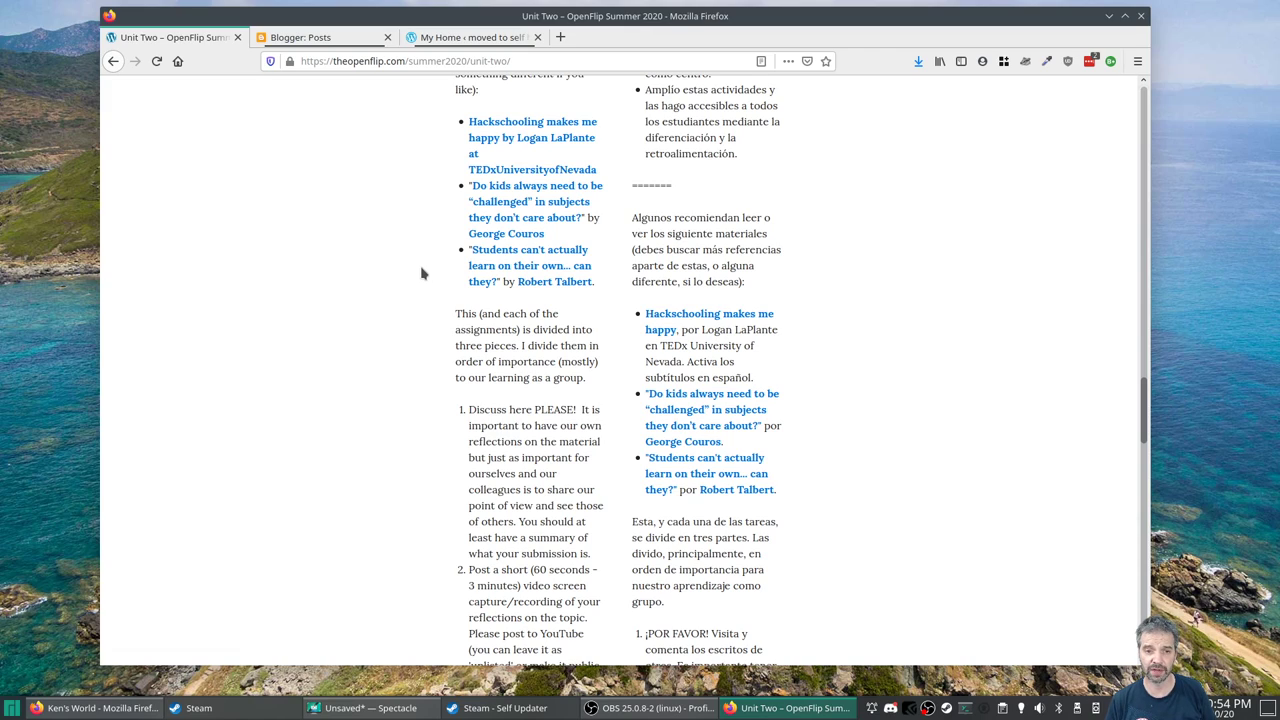
mouse_move(496, 266)
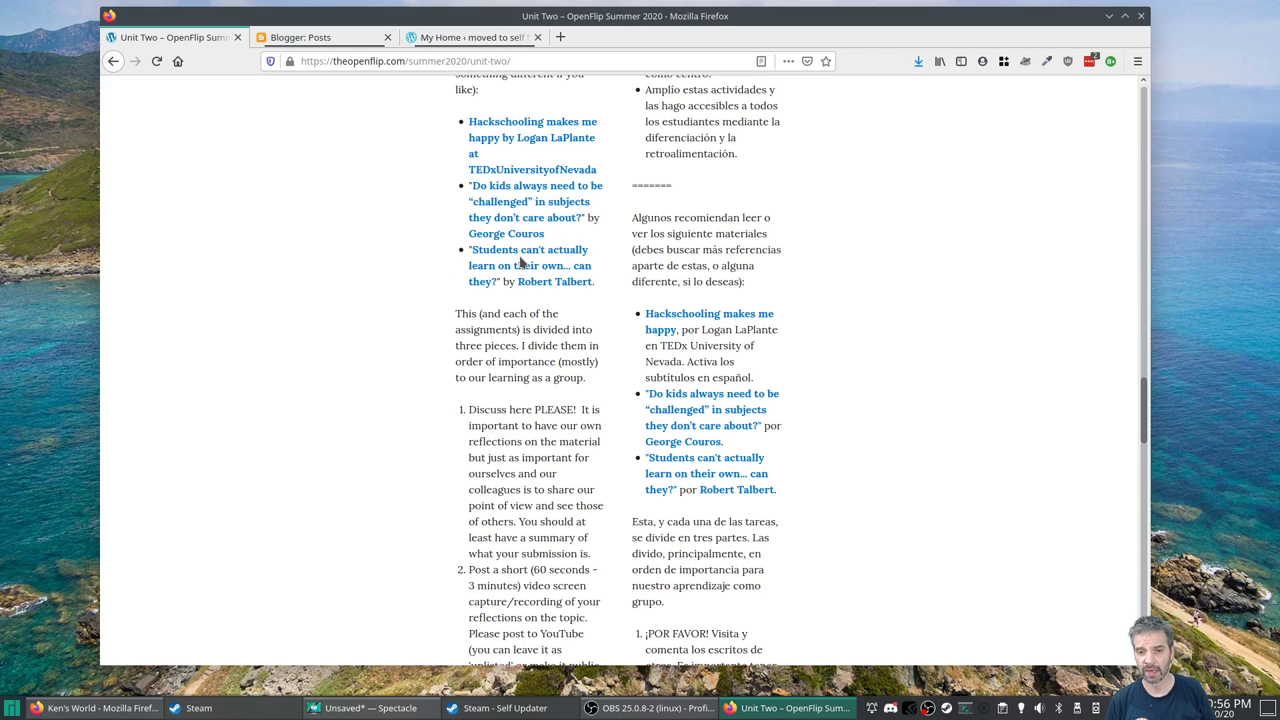
mouse_move(516, 258)
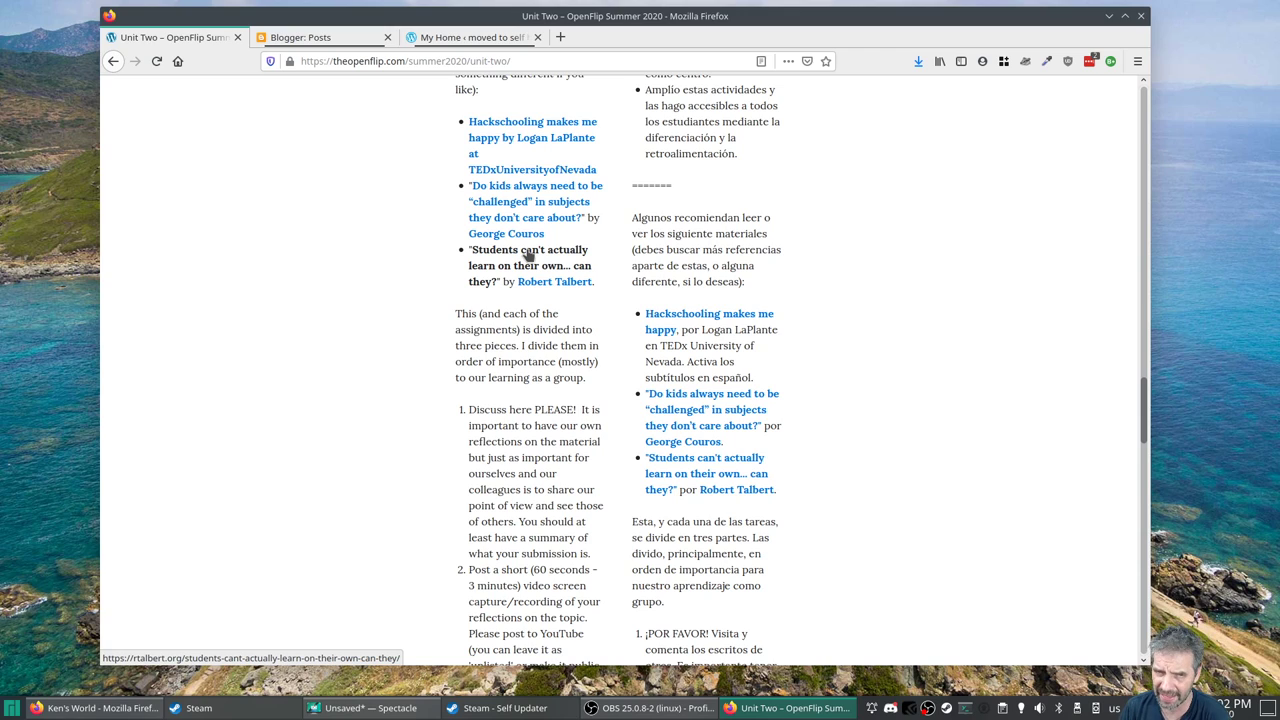
click(508, 248)
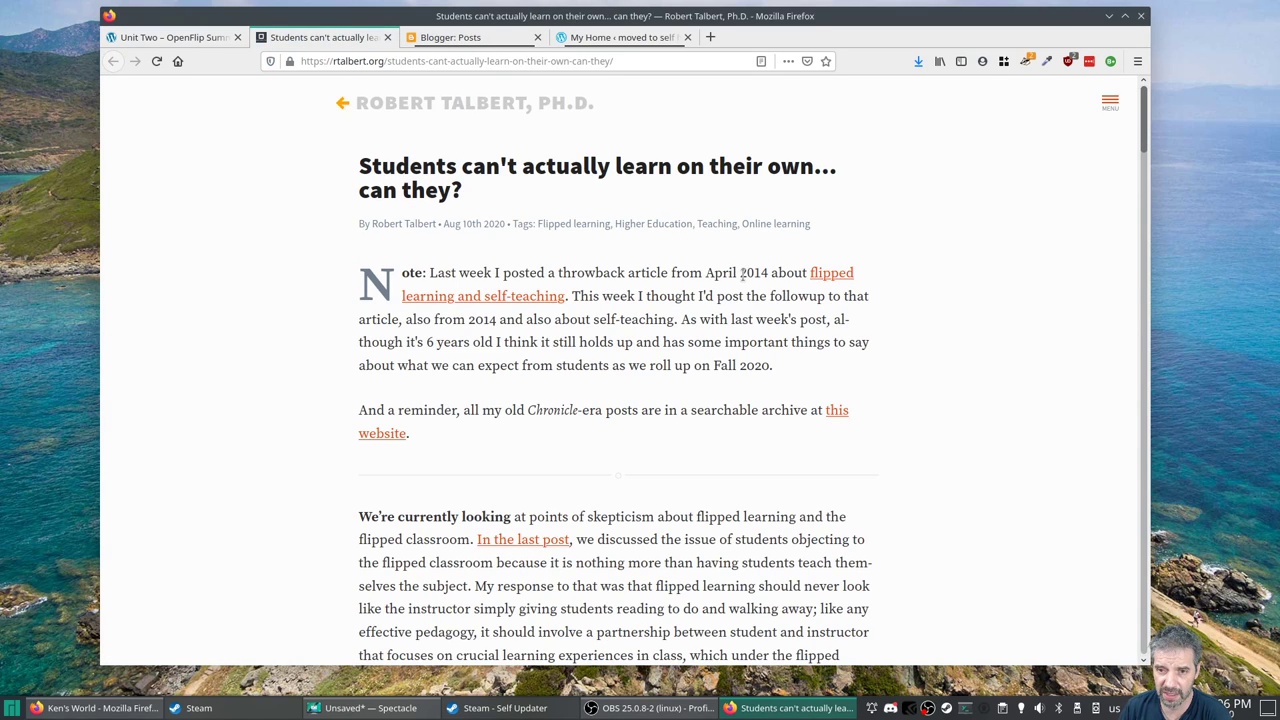
mouse_move(768, 278)
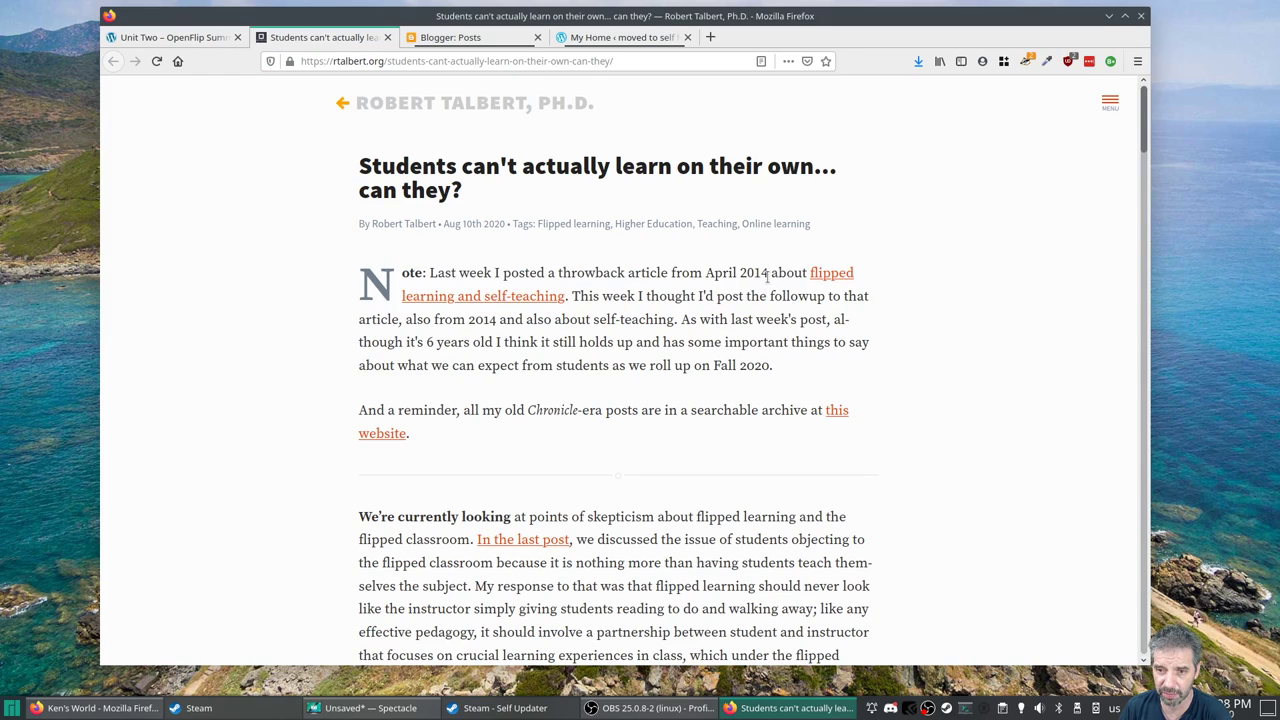
drag(710, 272, 768, 272)
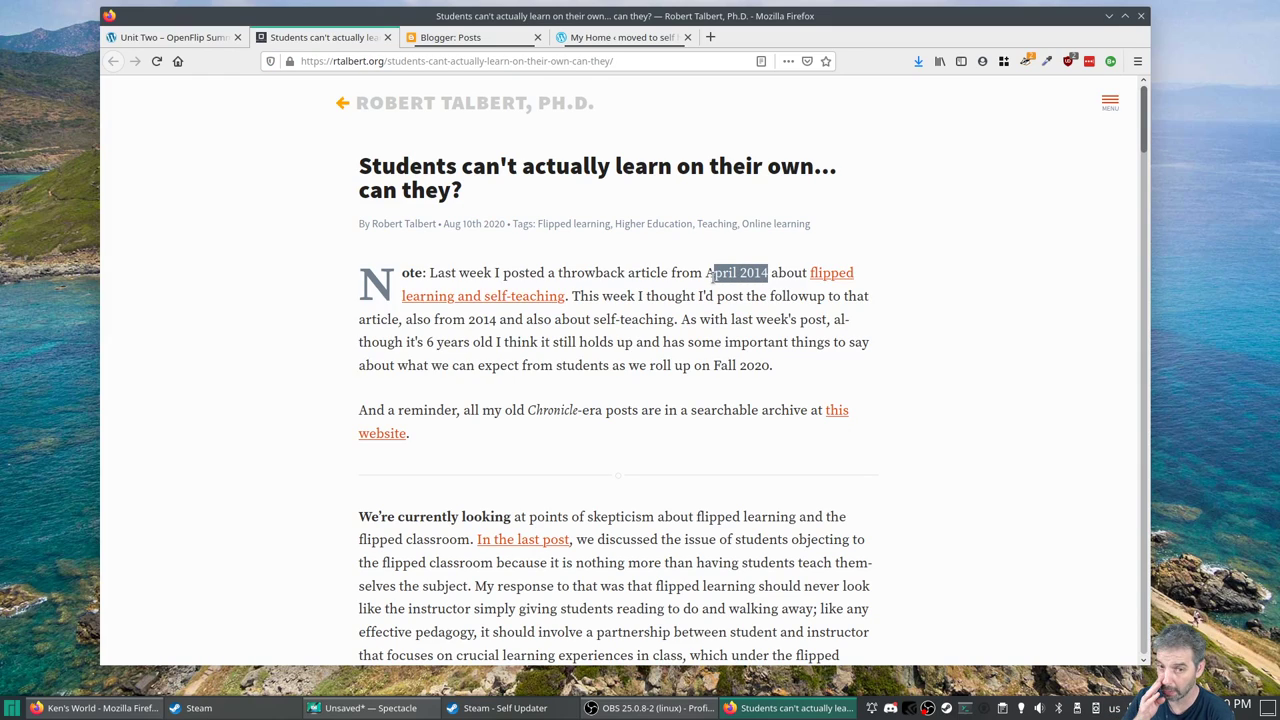
mouse_move(584, 436)
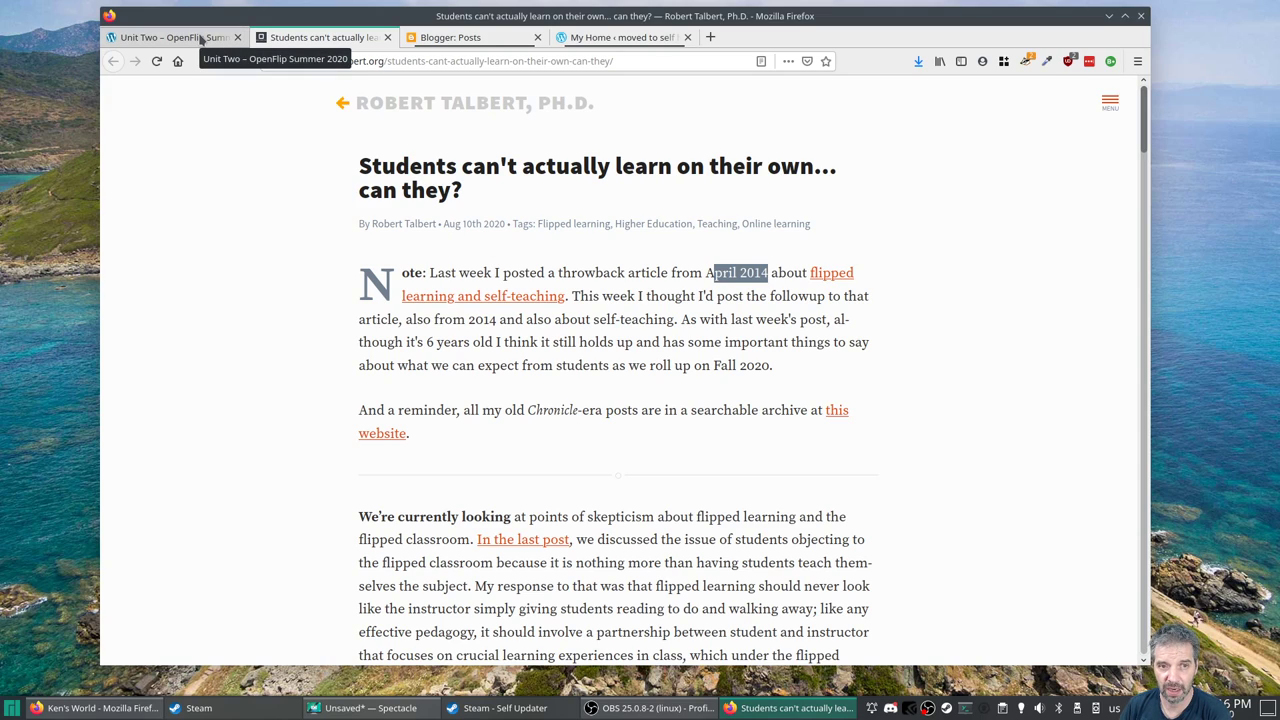
- Return to the Unit Two page and read down through the assignment steps and Week 2 Schedule
click(176, 36)
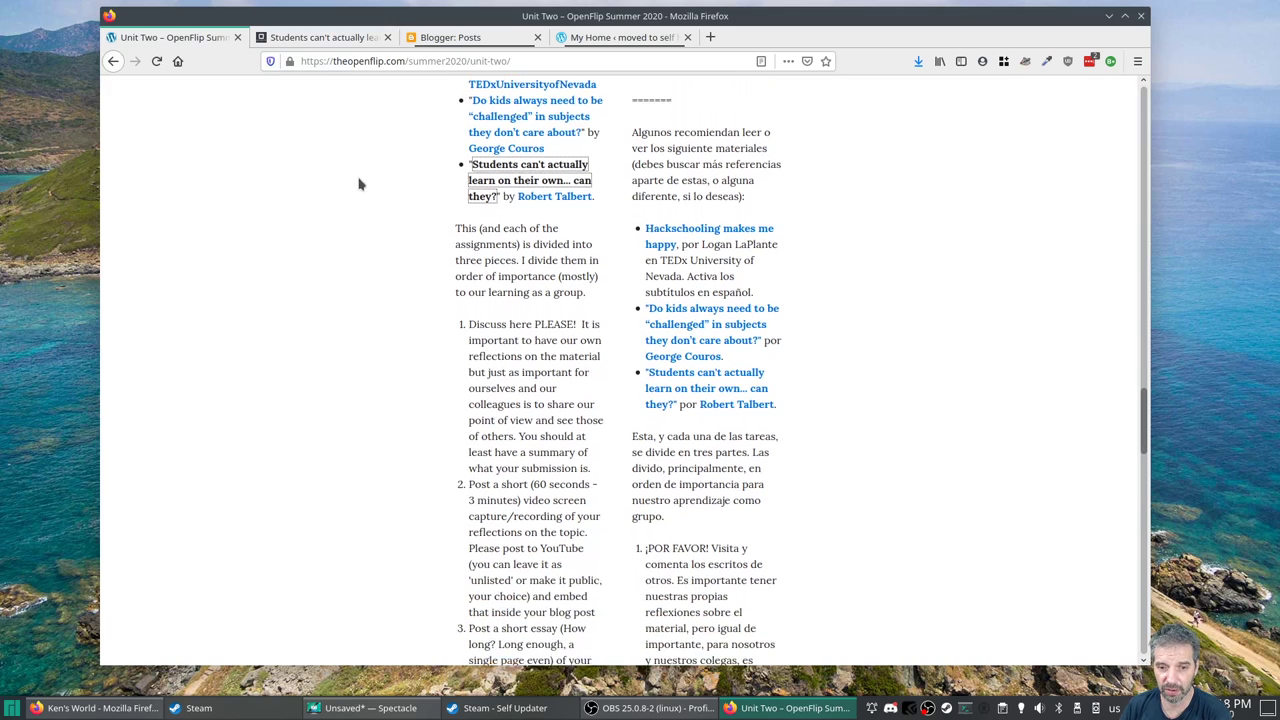
scroll(down, 3)
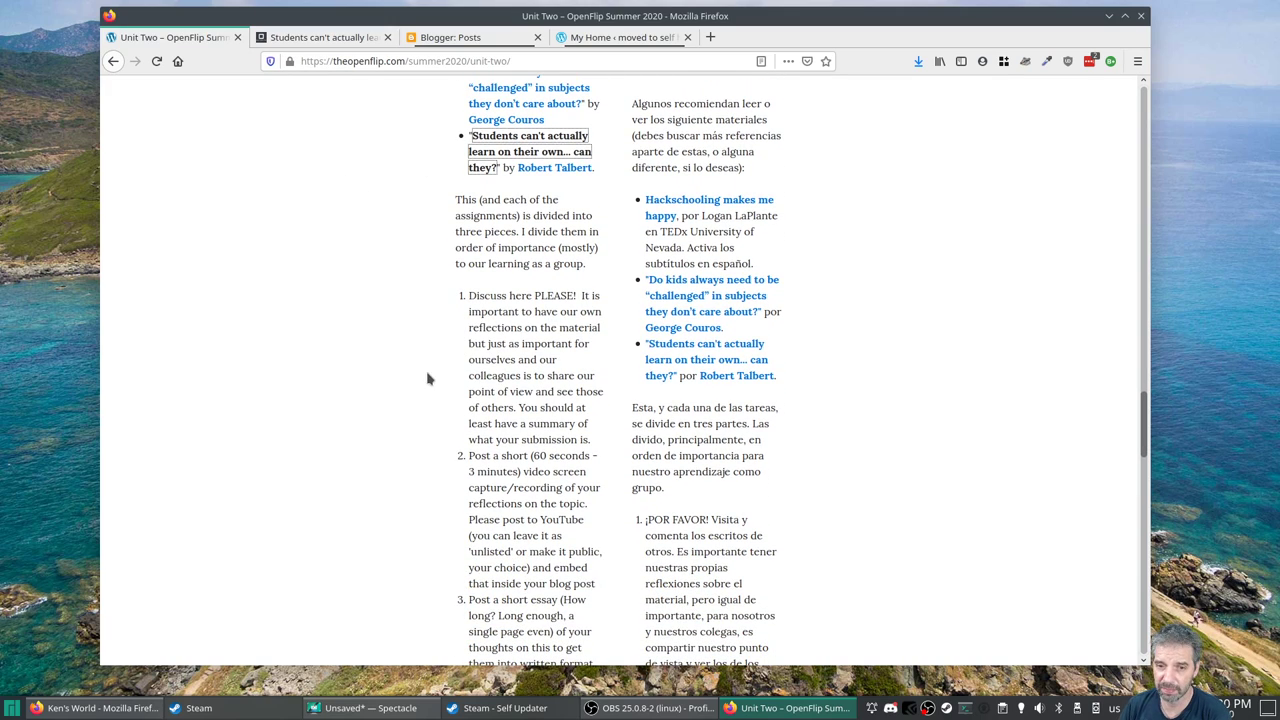
scroll(down, 3)
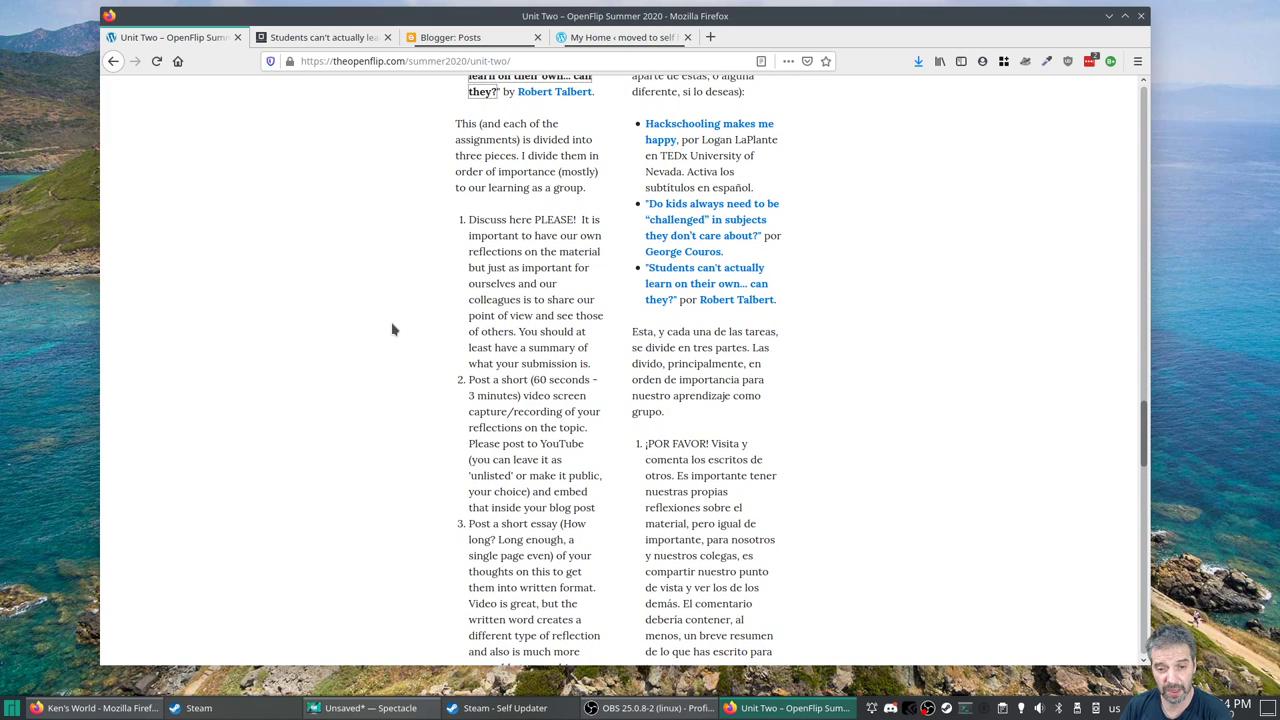
scroll(down, 3)
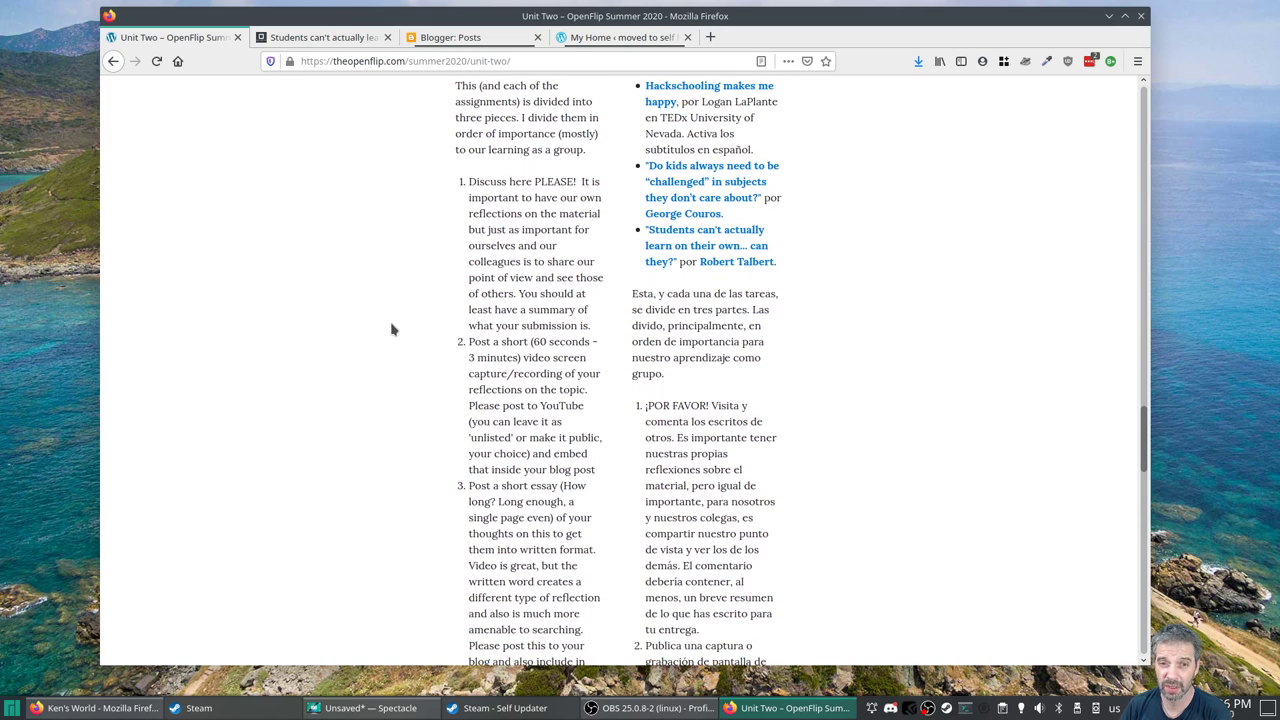
mouse_move(400, 316)
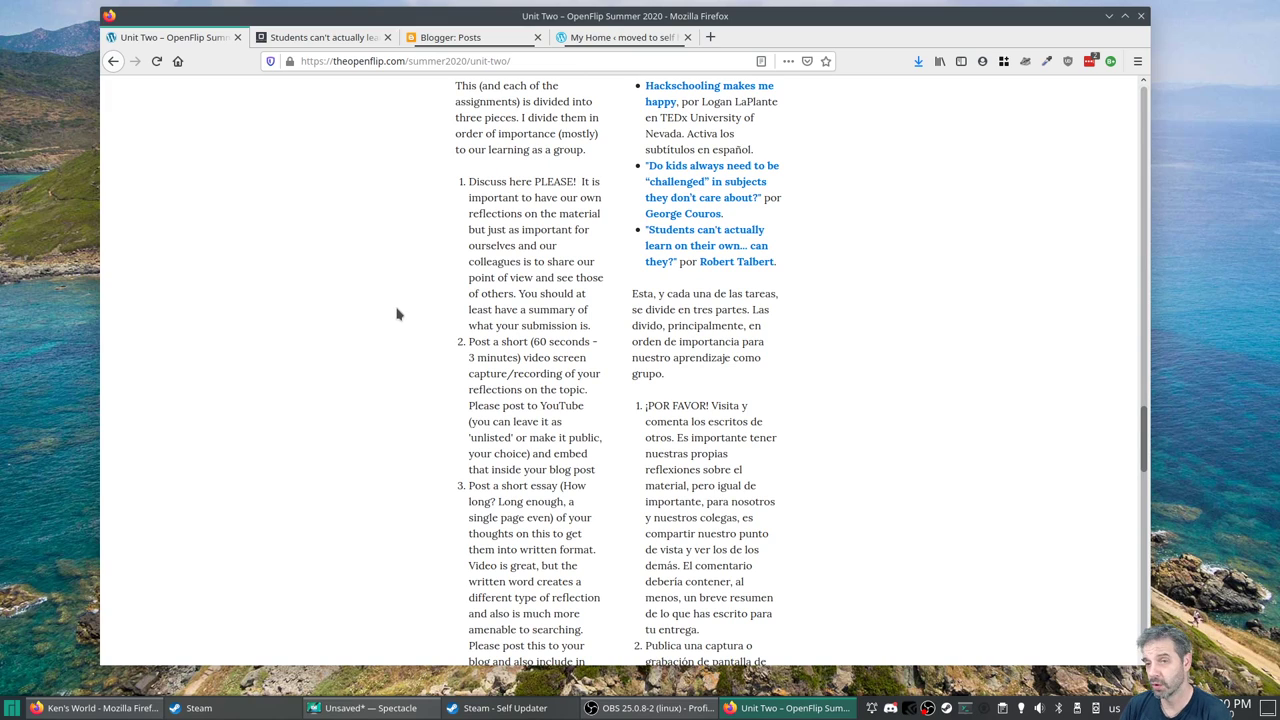
scroll(down, 3)
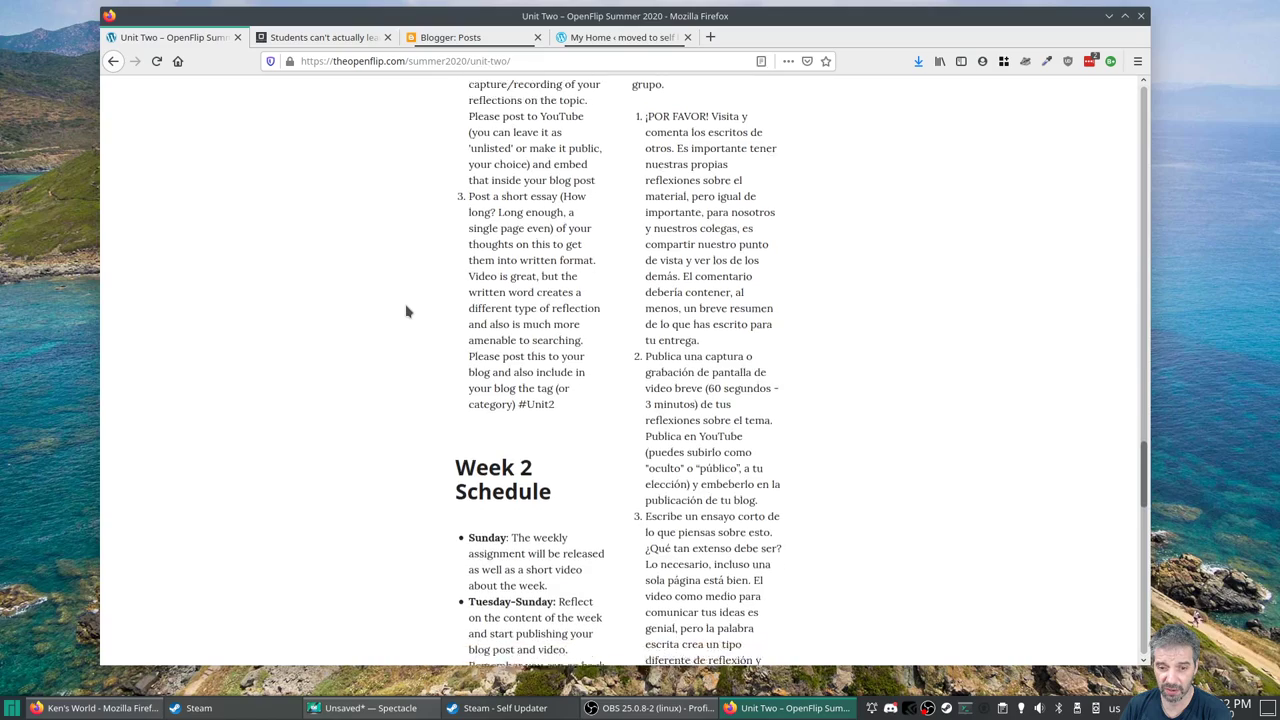
scroll(down, 3)
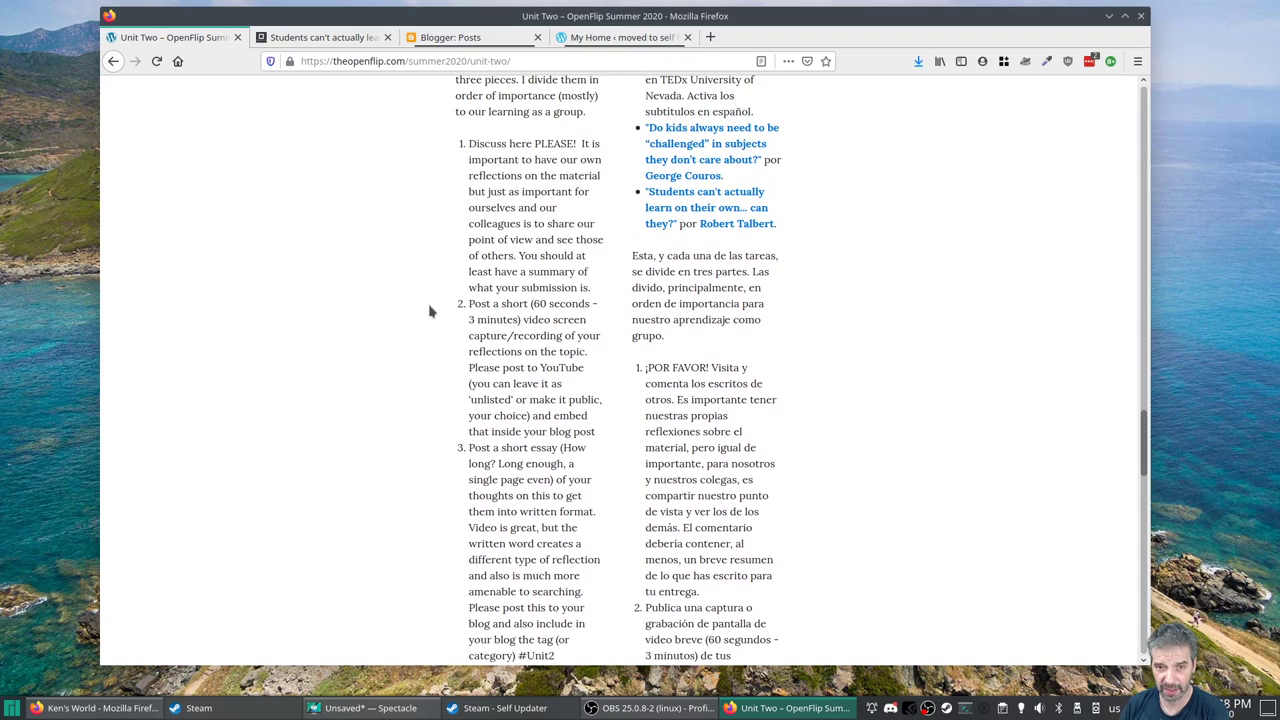
scroll(down, 3)
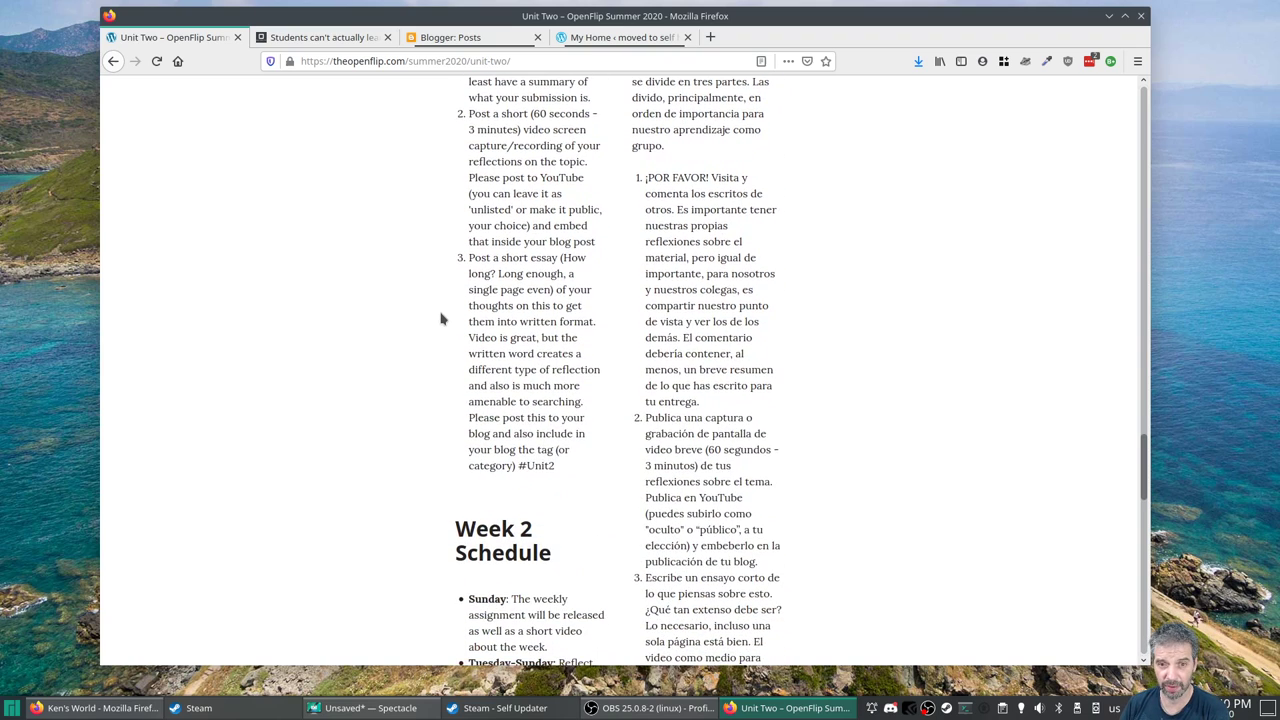
- Read the Questions contact section, then switch to the Blogger posts dashboard
scroll(down, 3)
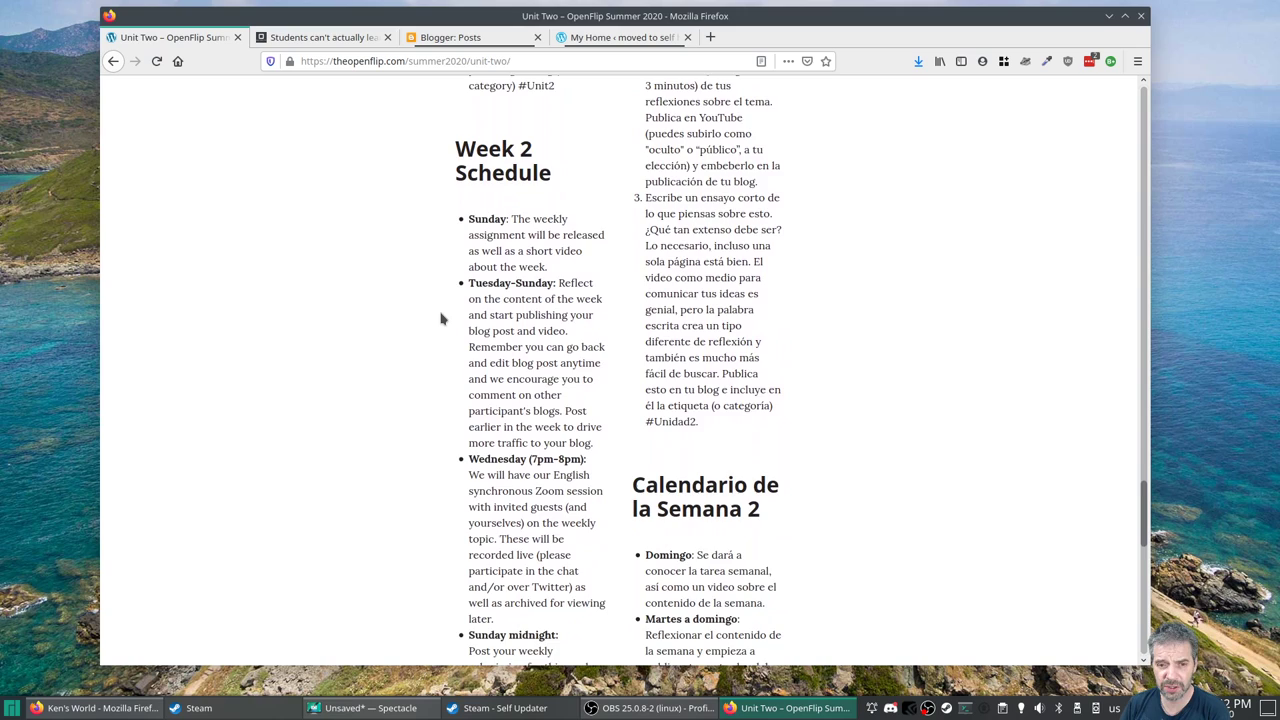
scroll(down, 3)
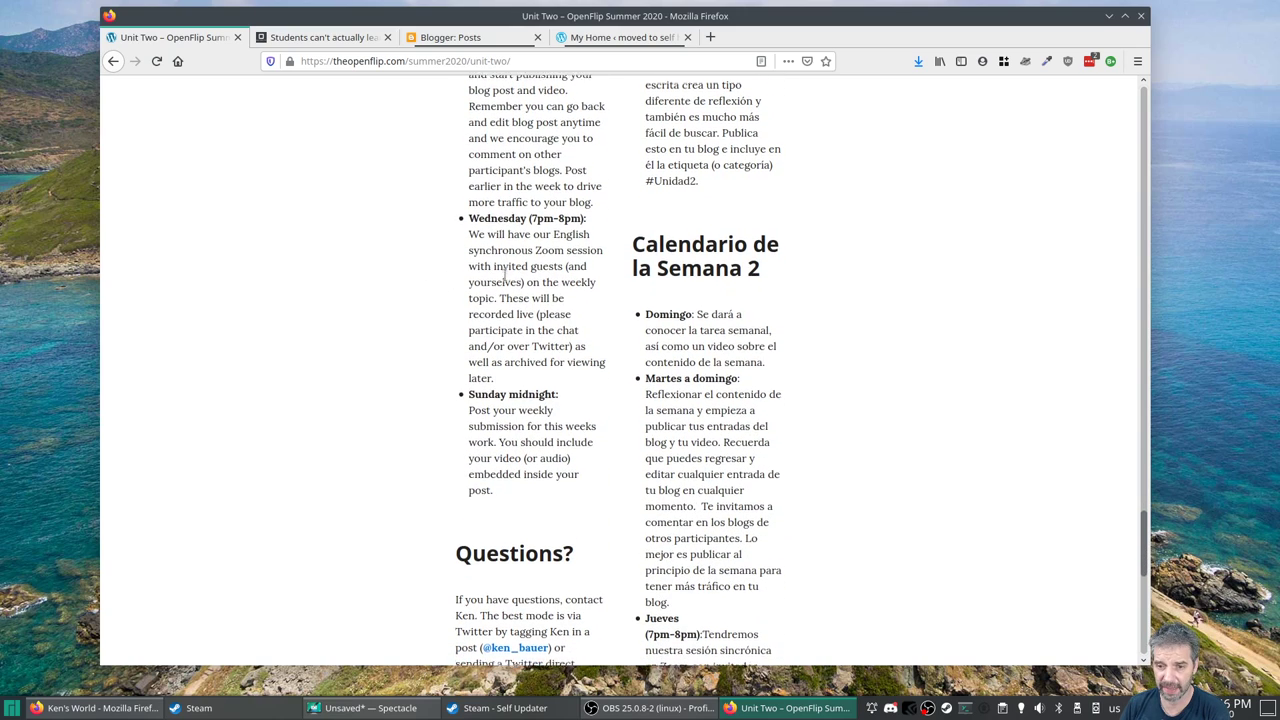
scroll(down, 3)
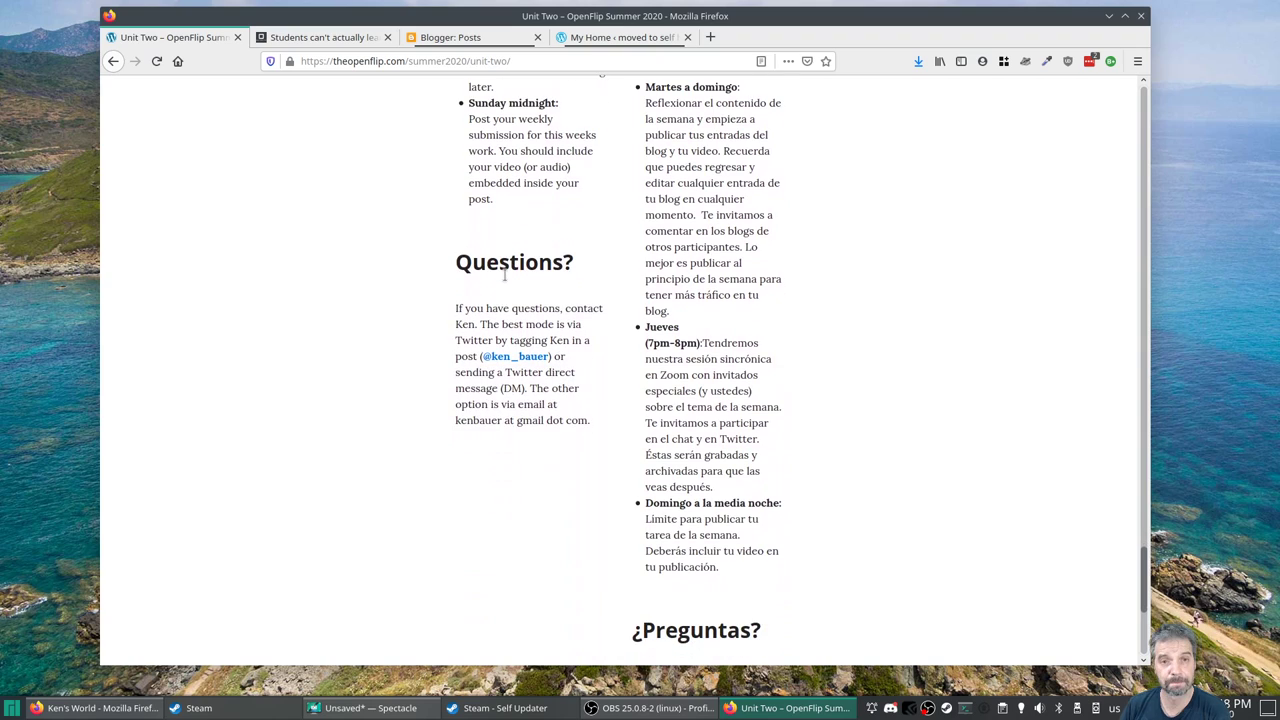
scroll(up, 3)
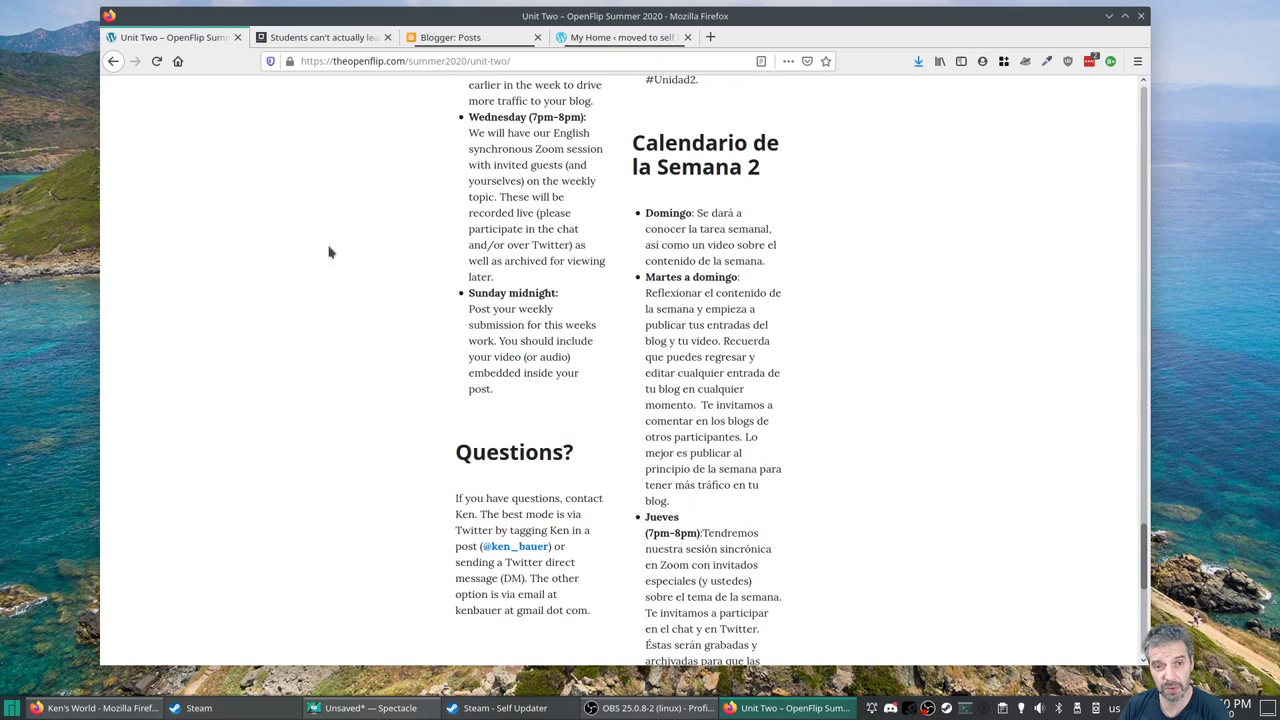
click(460, 36)
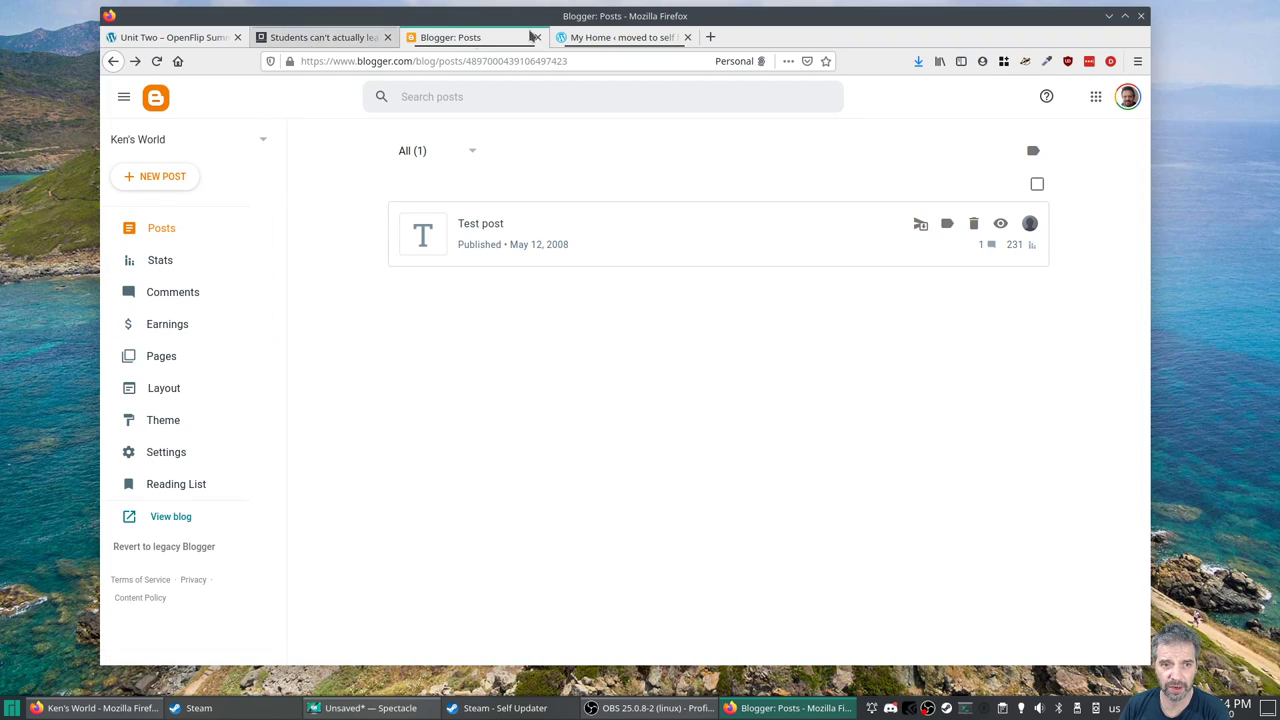
click(490, 60)
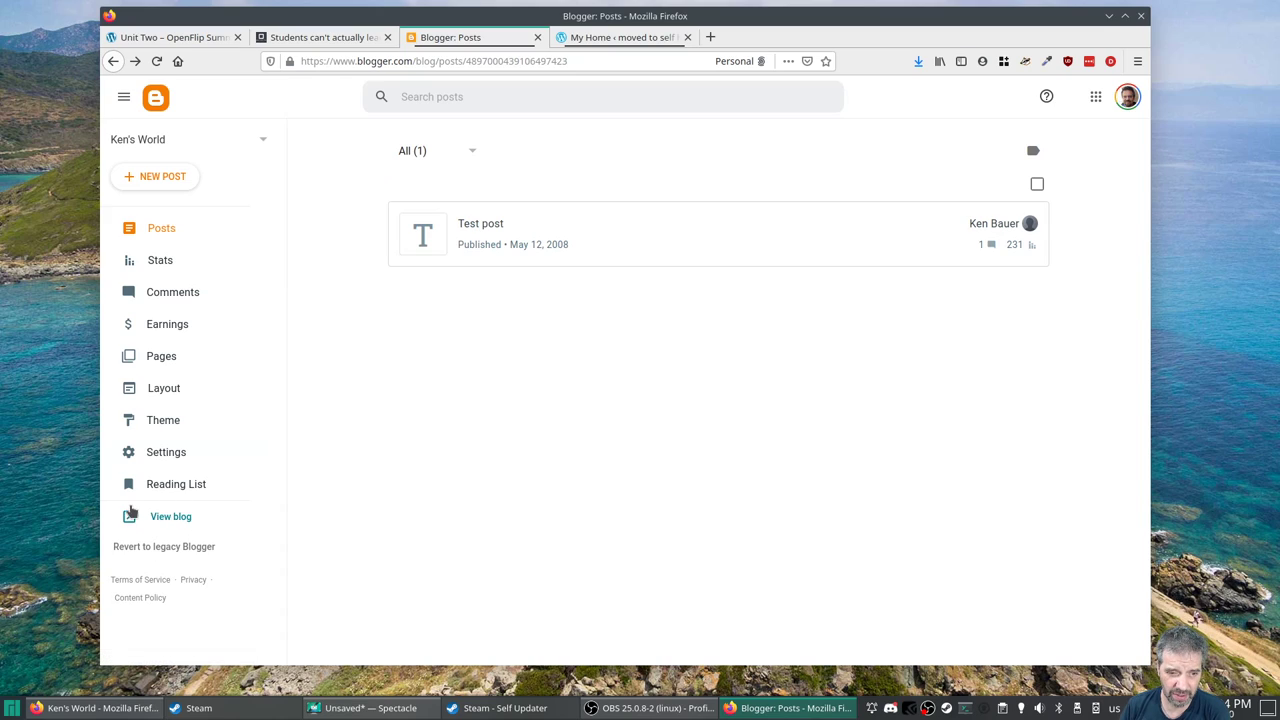
mouse_move(170, 516)
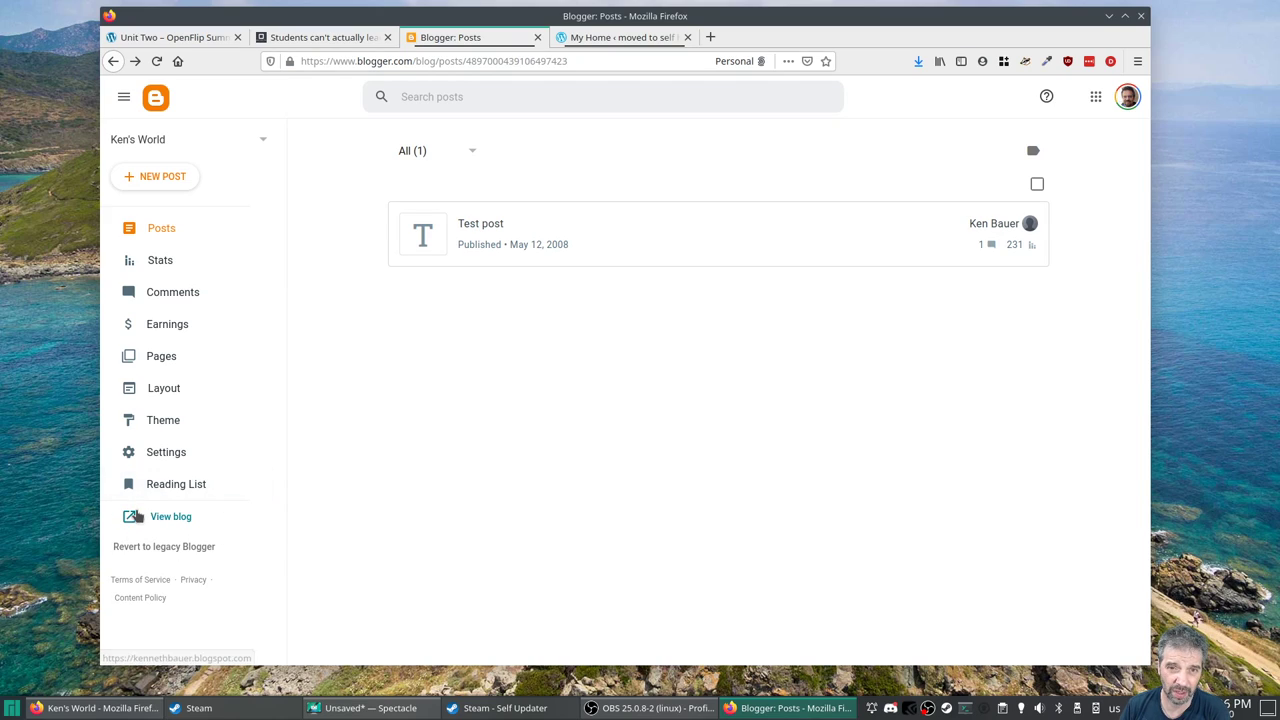
mouse_move(170, 516)
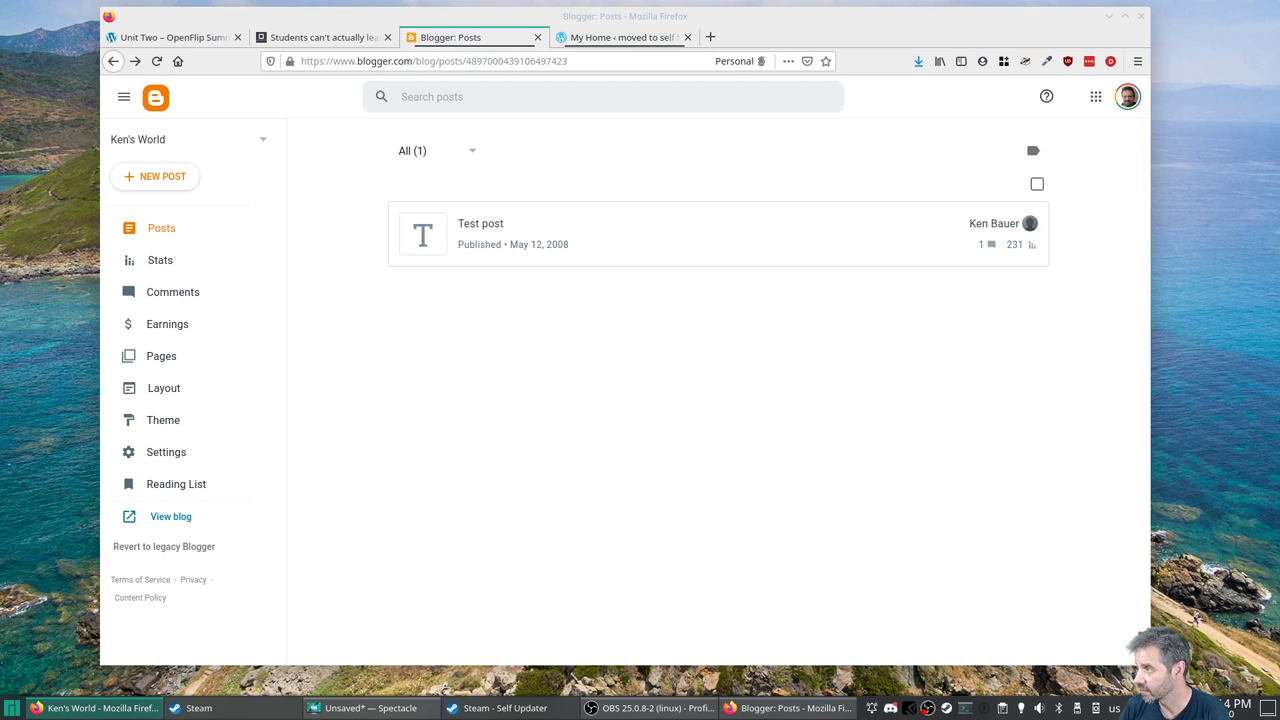
- View the live Ken's World blogspot page in its own tab, then return to the Blogger posts list
click(170, 516)
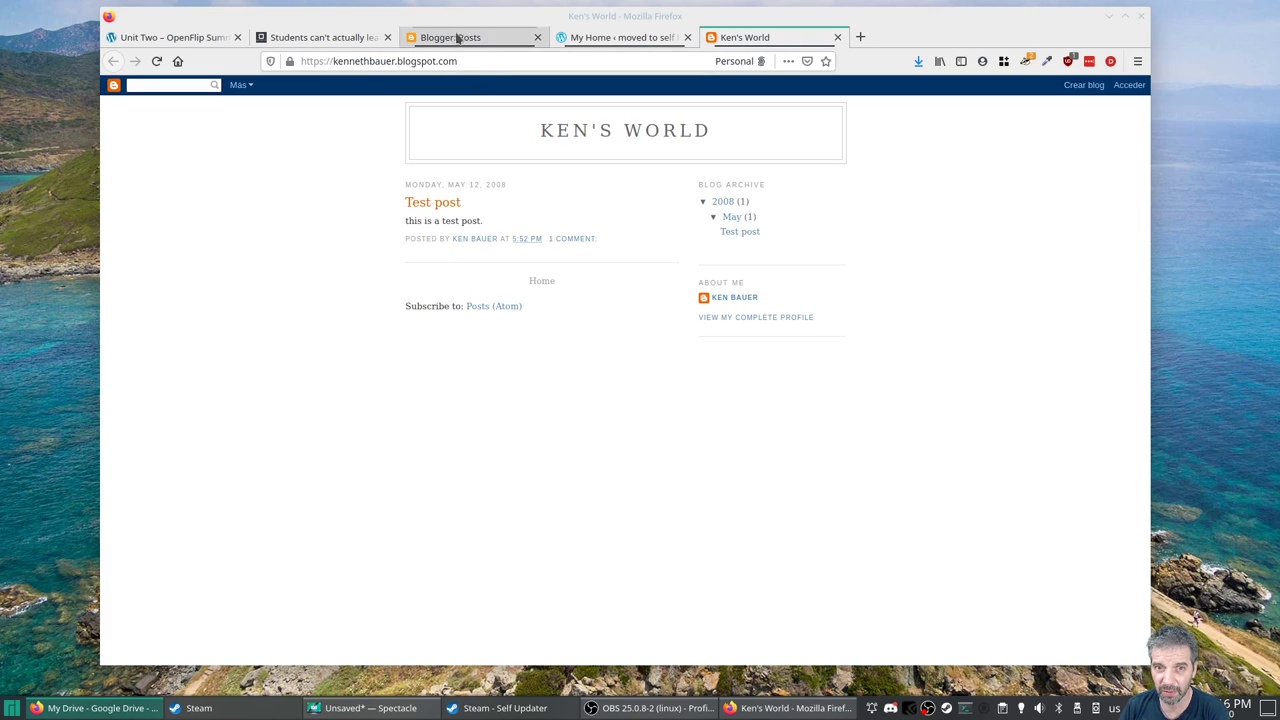
click(456, 36)
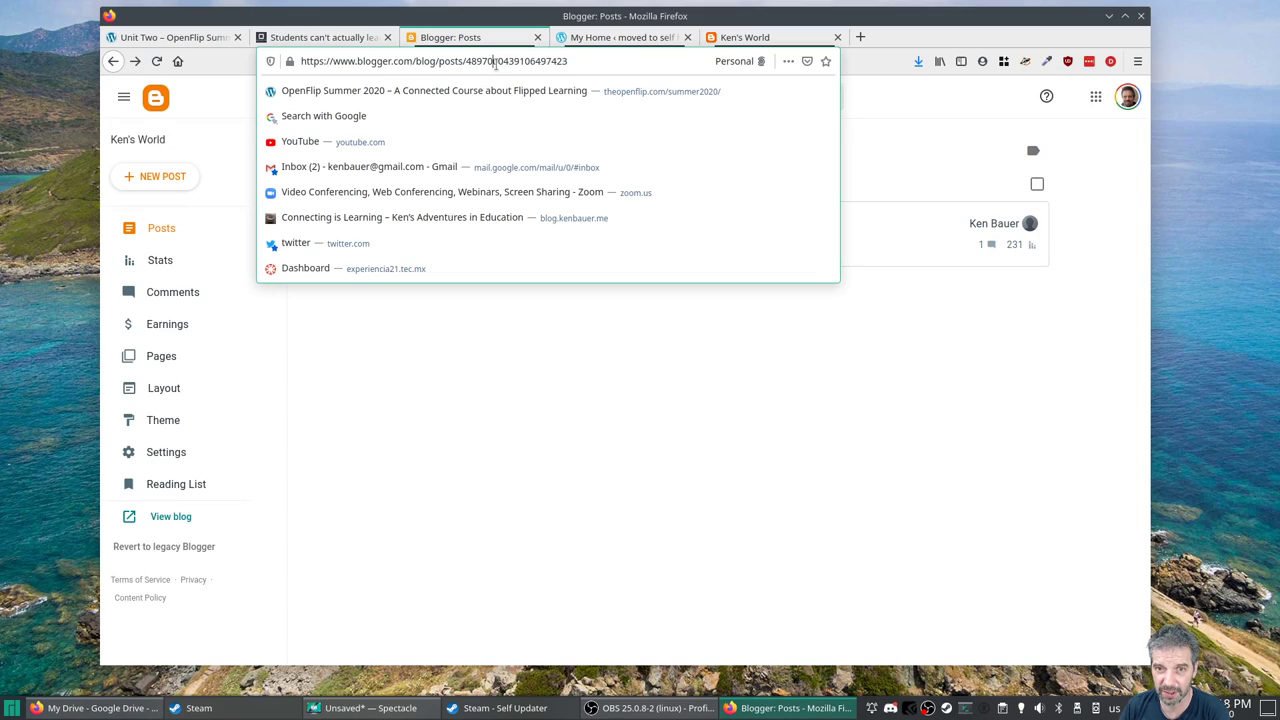
mouse_move(176, 486)
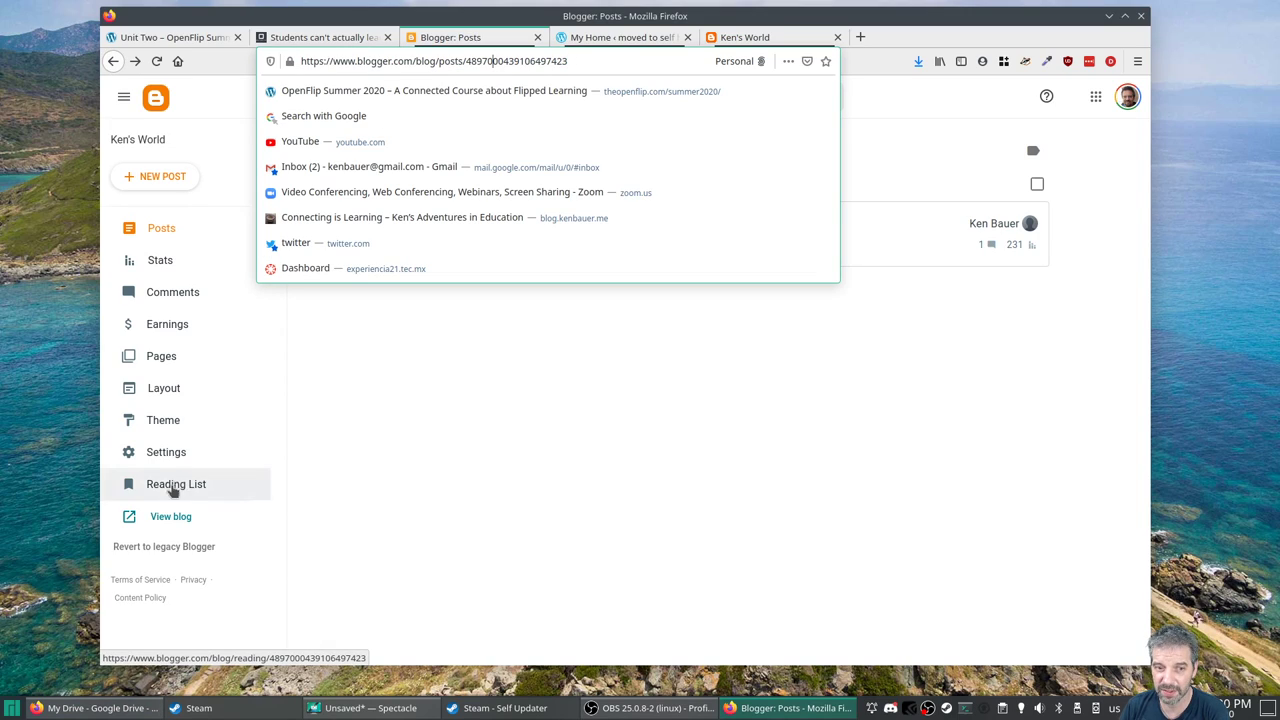
mouse_move(176, 516)
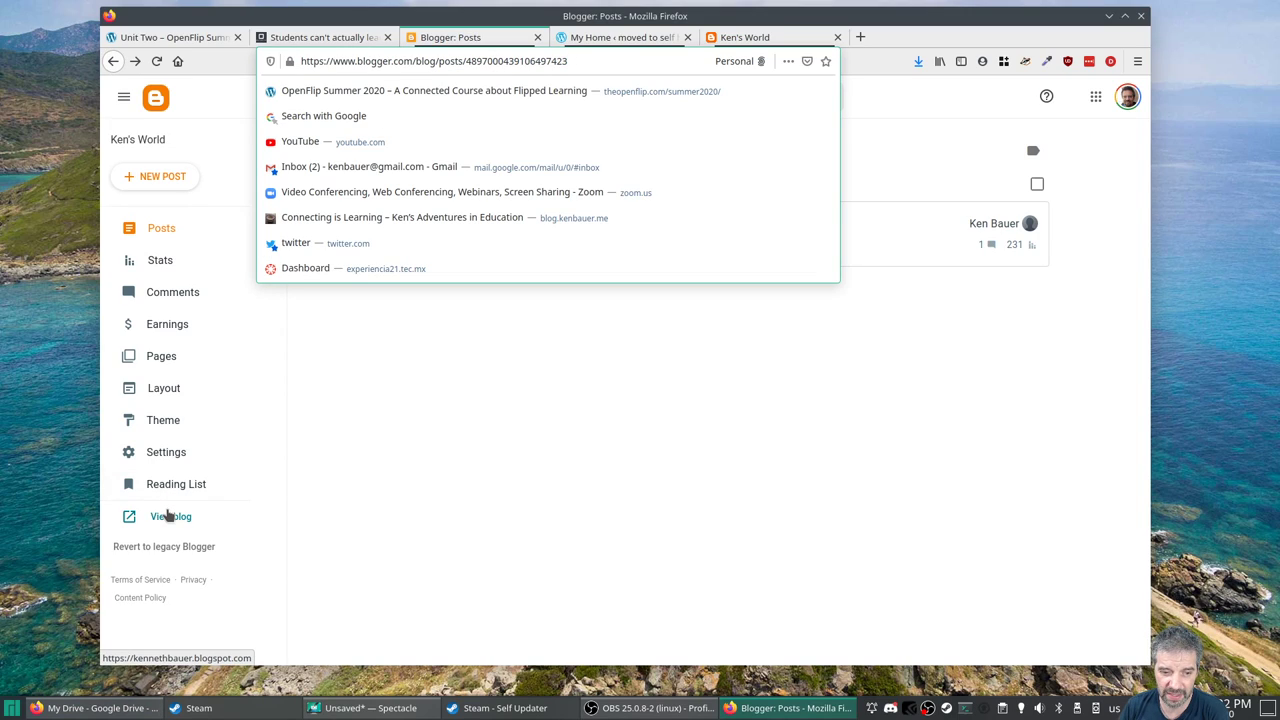
mouse_move(166, 452)
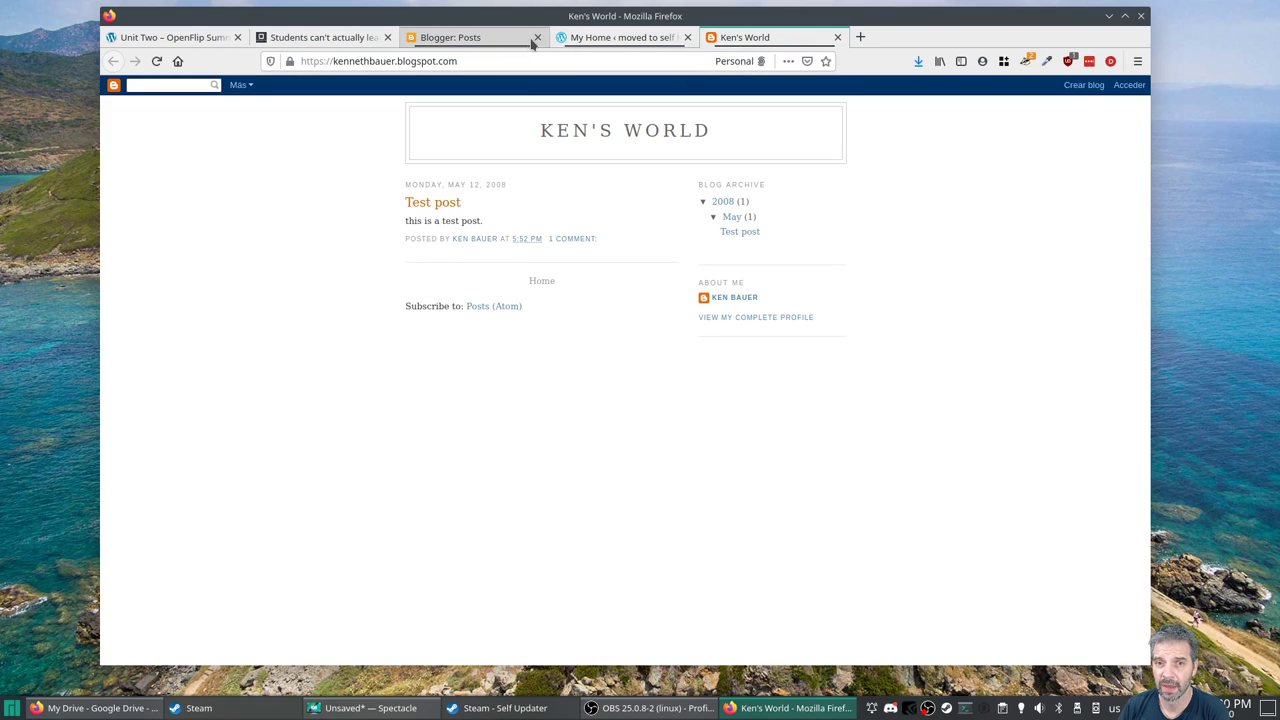
click(620, 36)
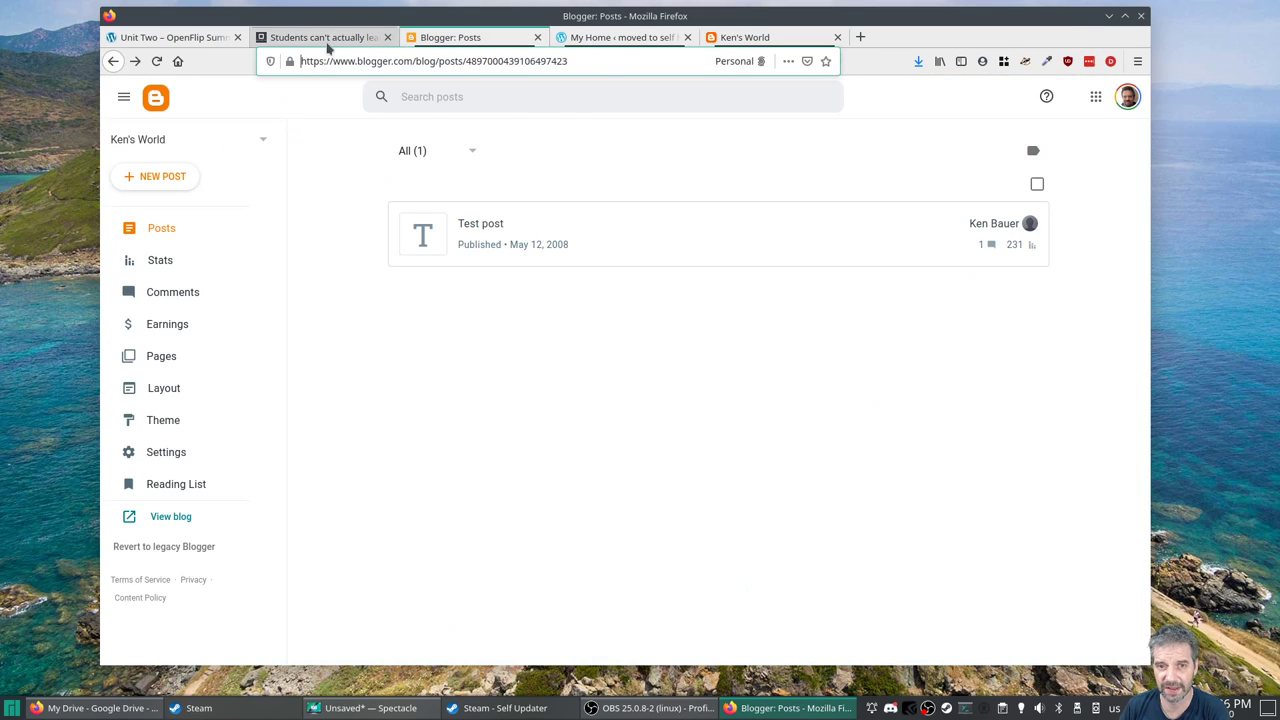
- Look over the Talbert article, blogspot and Blogger tabs, then return to the Unit Two page
click(330, 36)
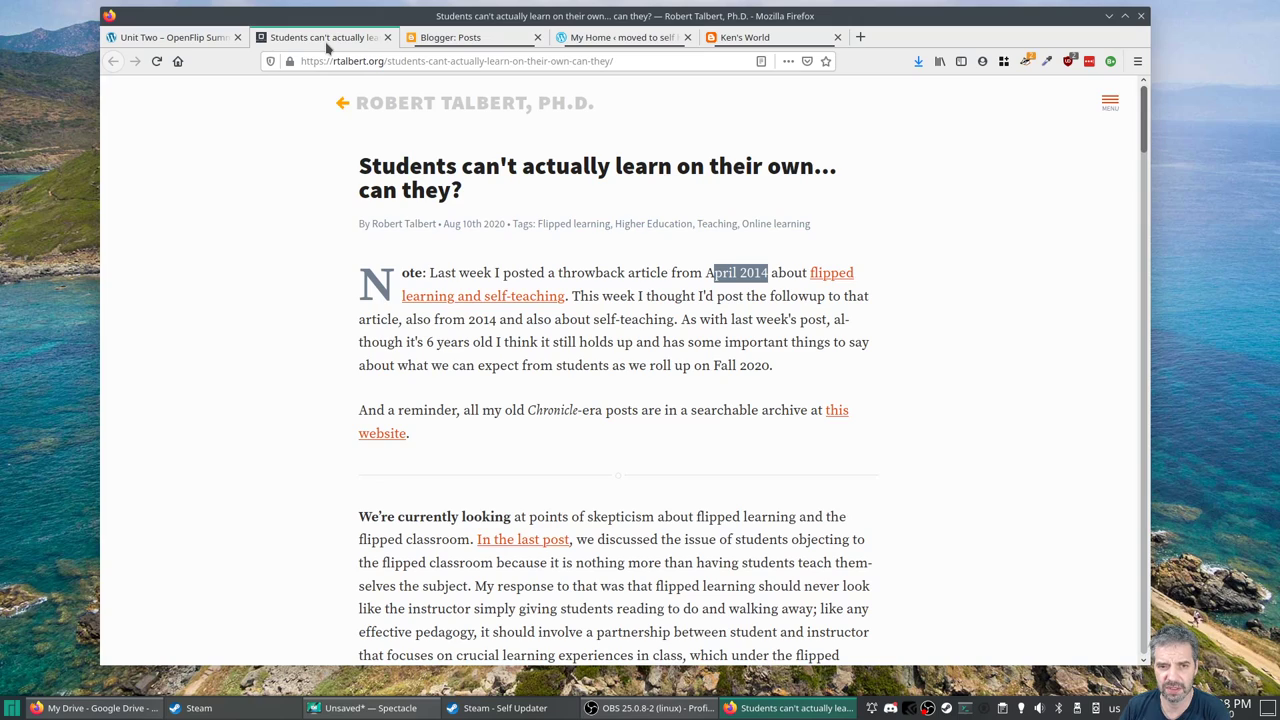
click(476, 36)
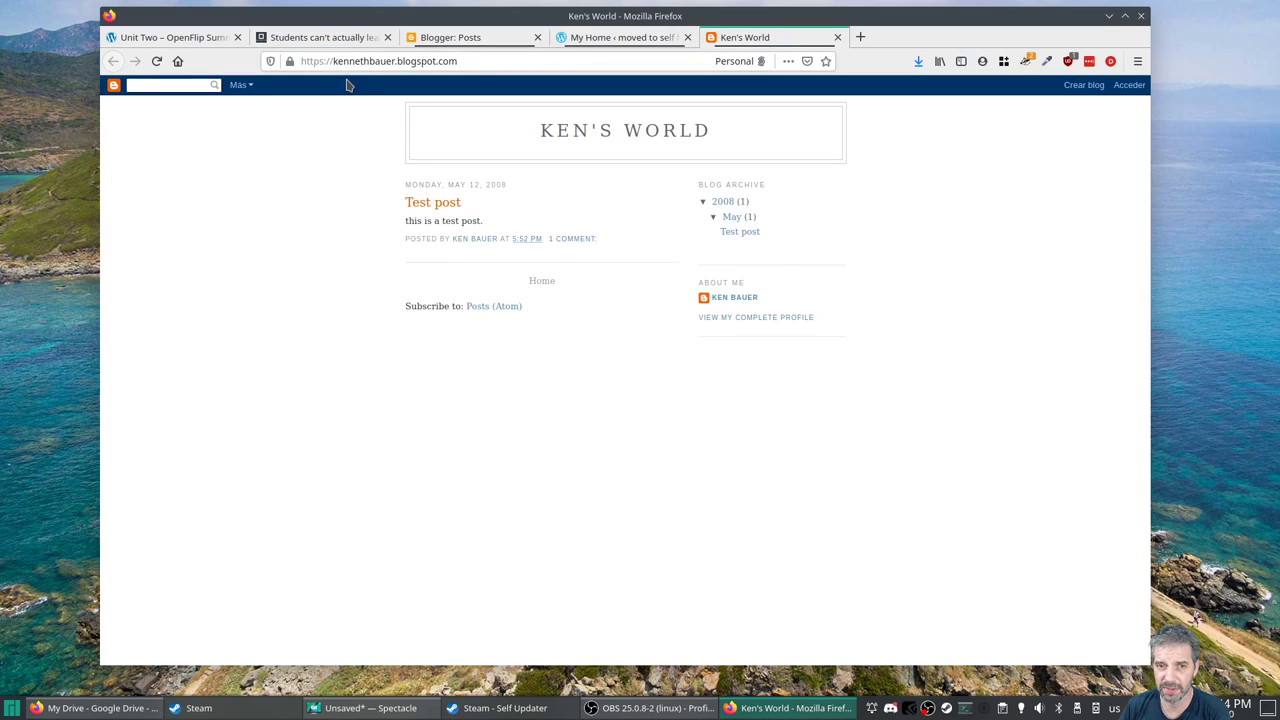
mouse_move(356, 40)
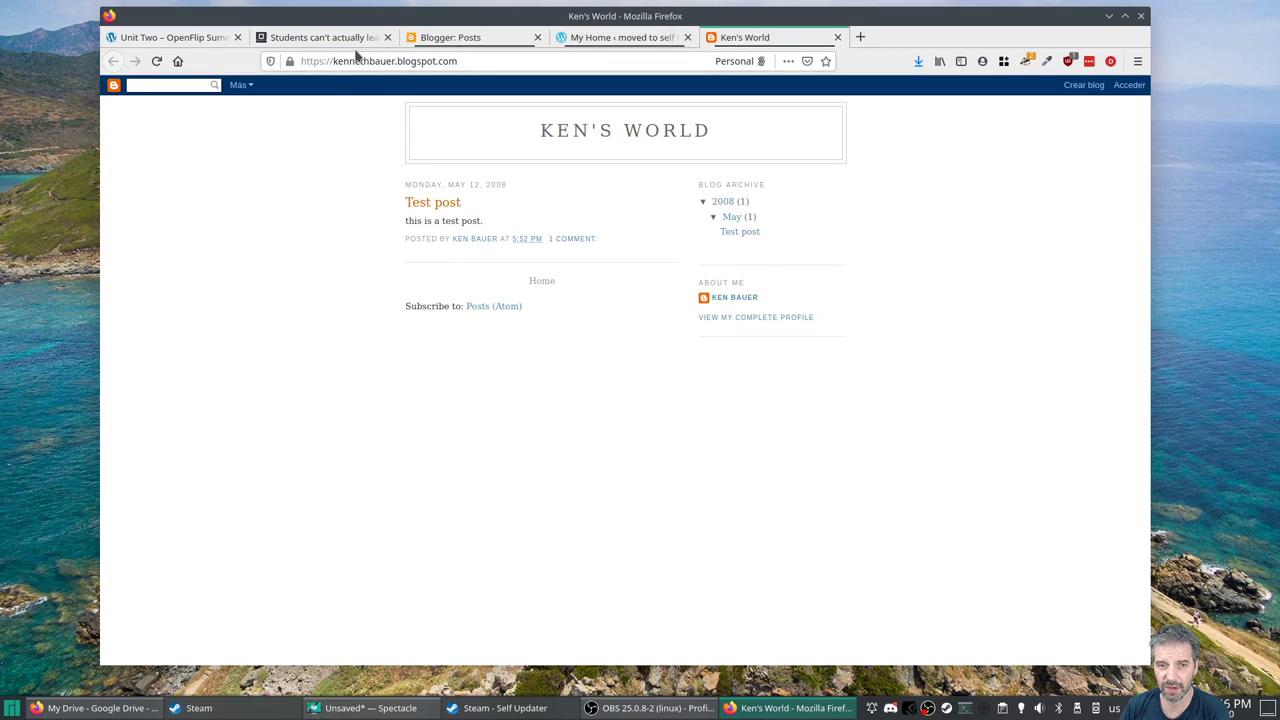
click(460, 36)
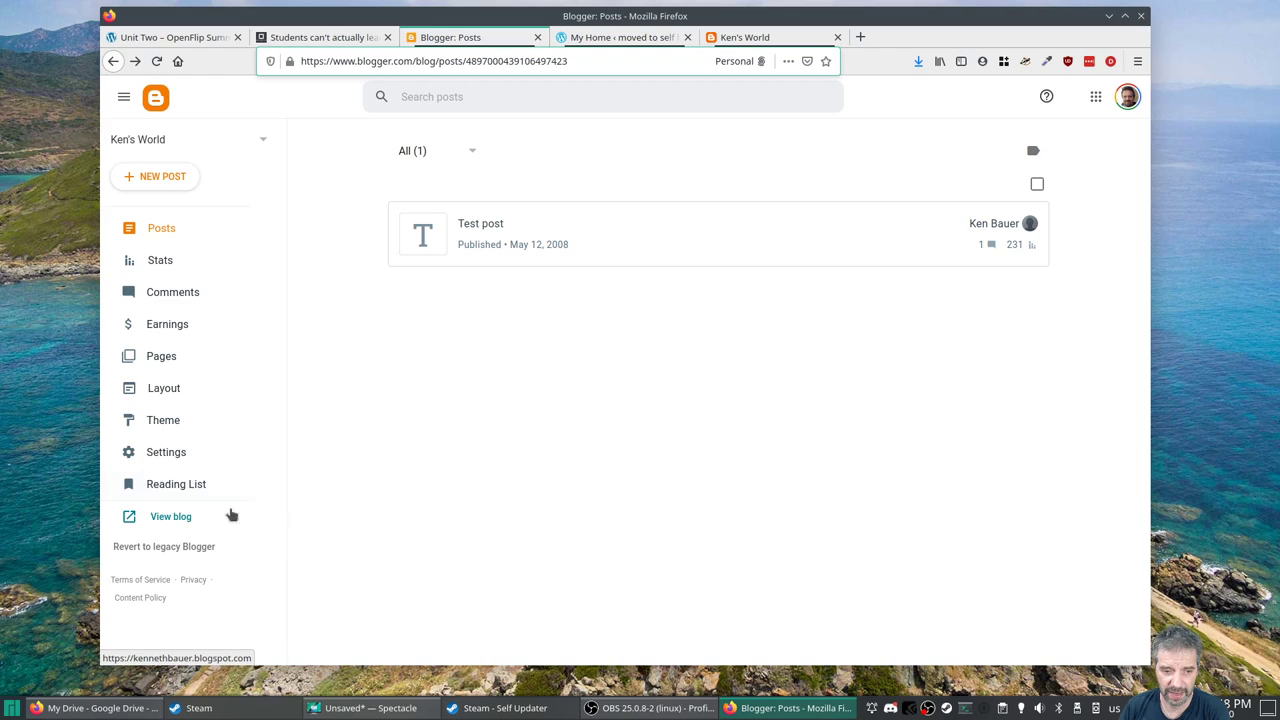
click(176, 36)
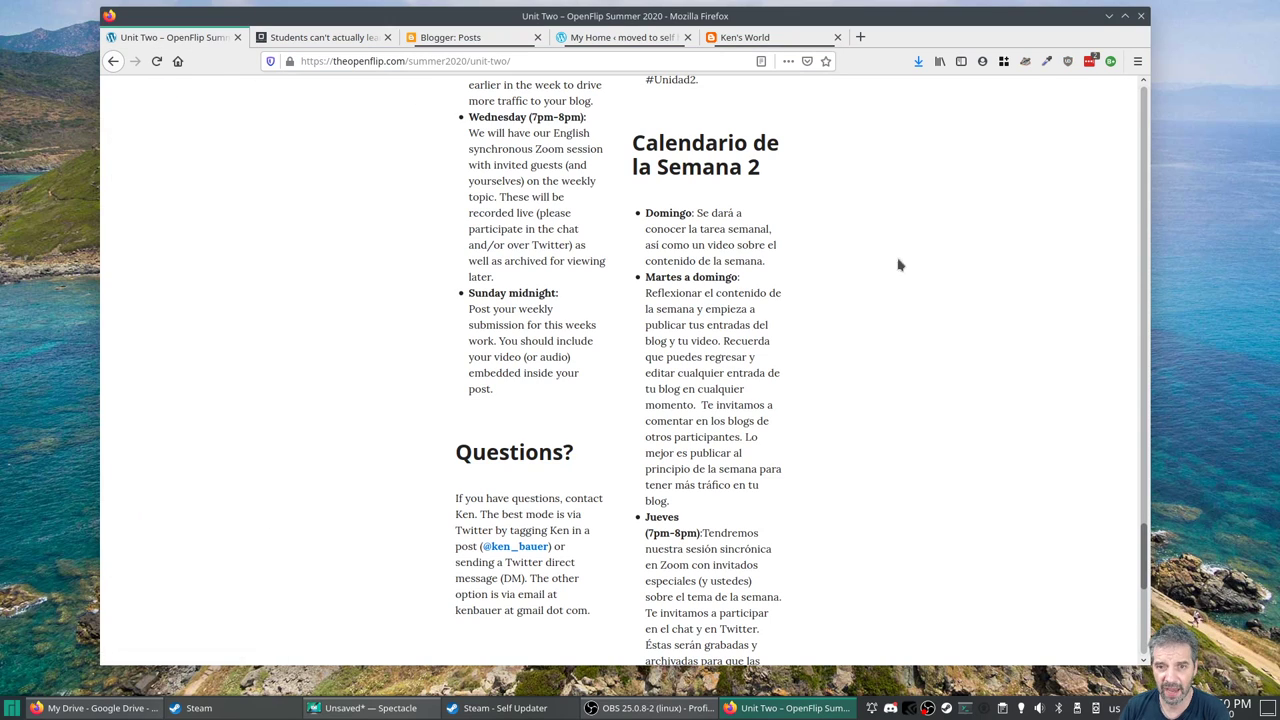